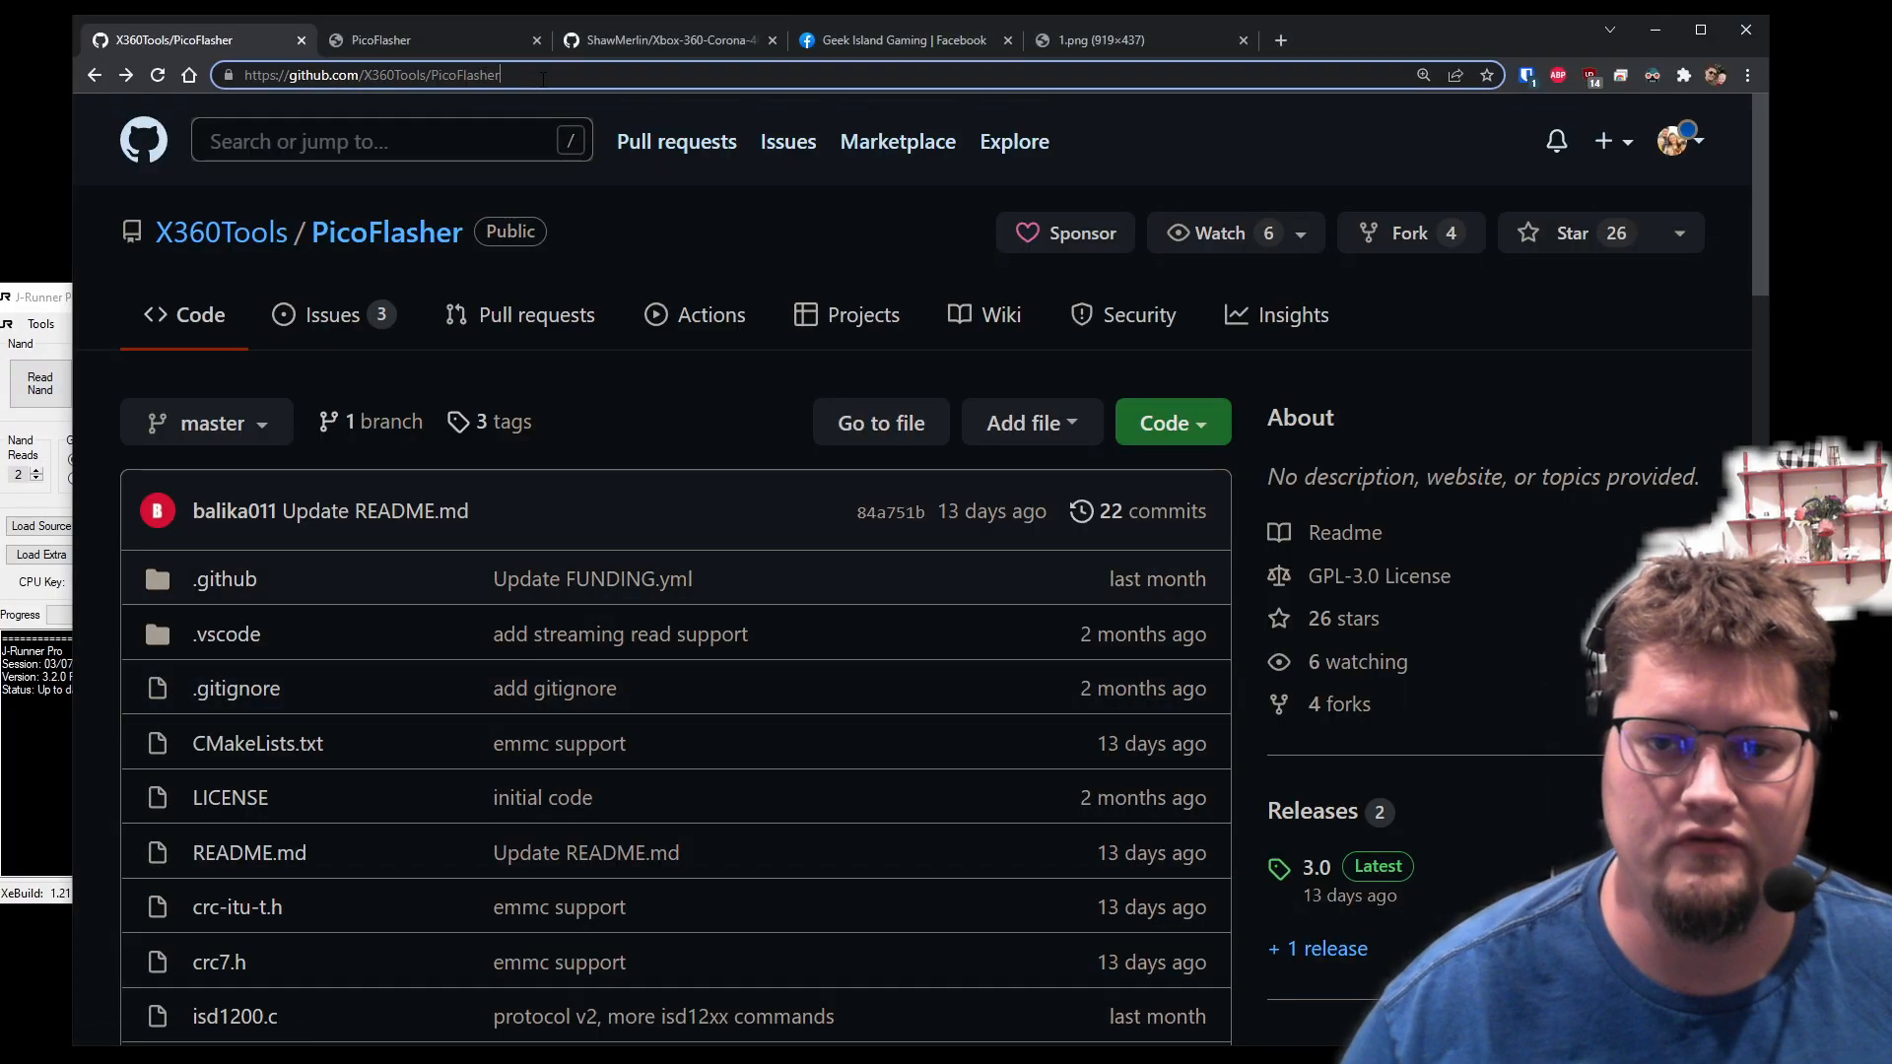
- Open the PicoFlasher 3.0 latest release page with eMMC read/write support
{"action": "left_click", "coordinate": [367, 74]}
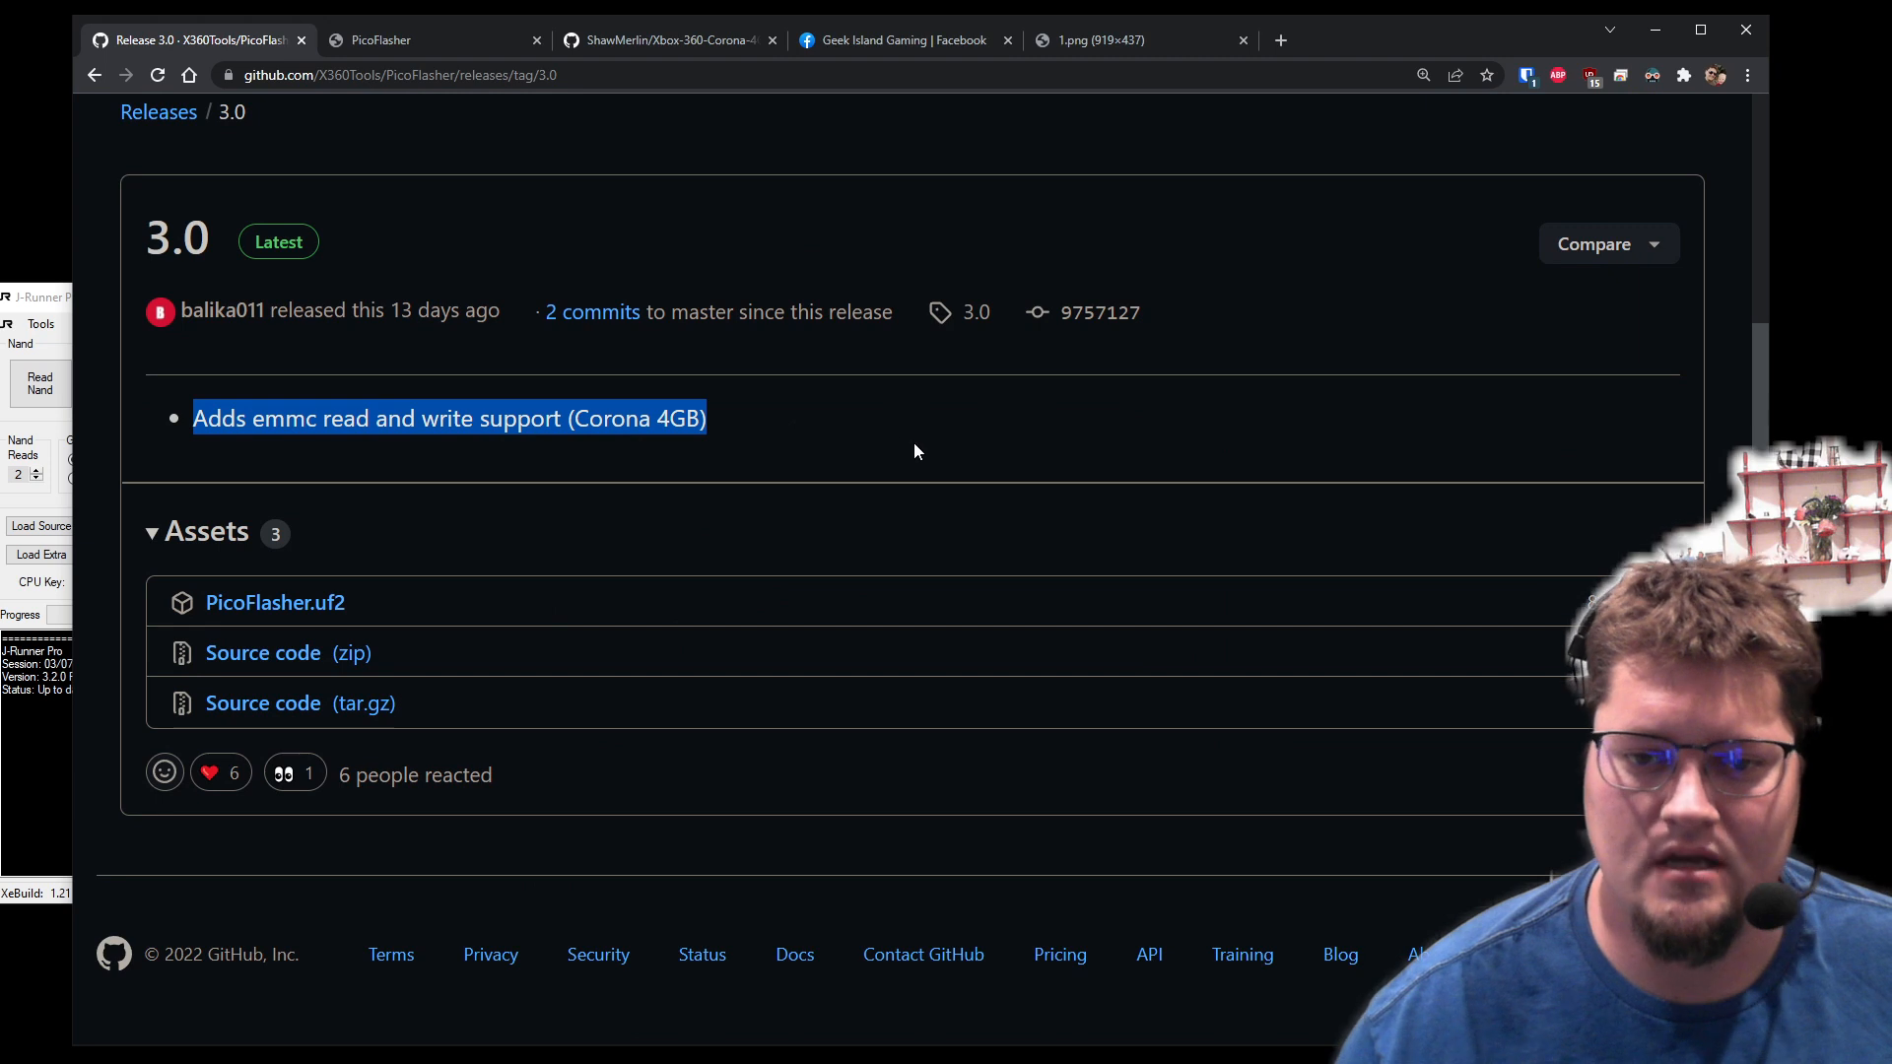
- Go back to the X360Tools/PicoFlasher repository main page
{"action": "left_click", "coordinate": [898, 448]}
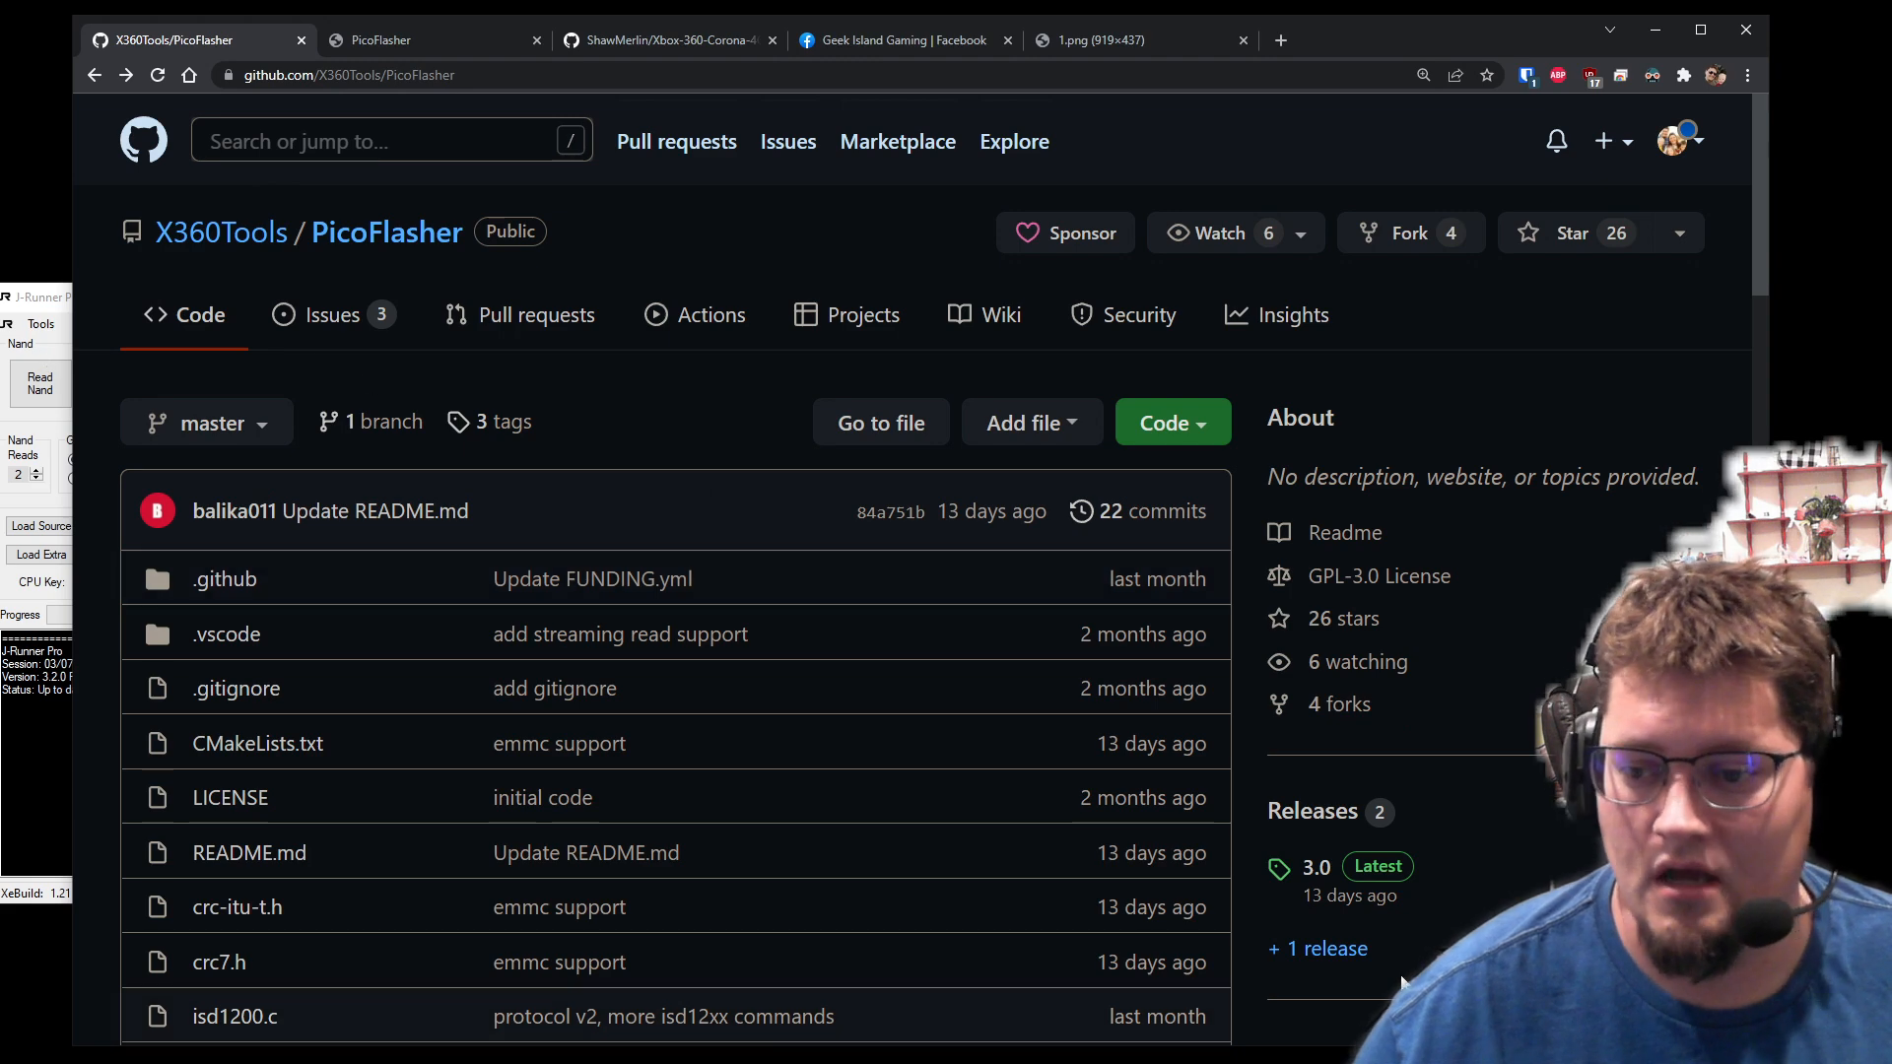
- Scroll the ShawMerlin Xbox-360-Corona-4GB-NAND-Extension-QSB repository page
{"action": "scroll", "scroll_direction": "down", "scroll_amount": 3}
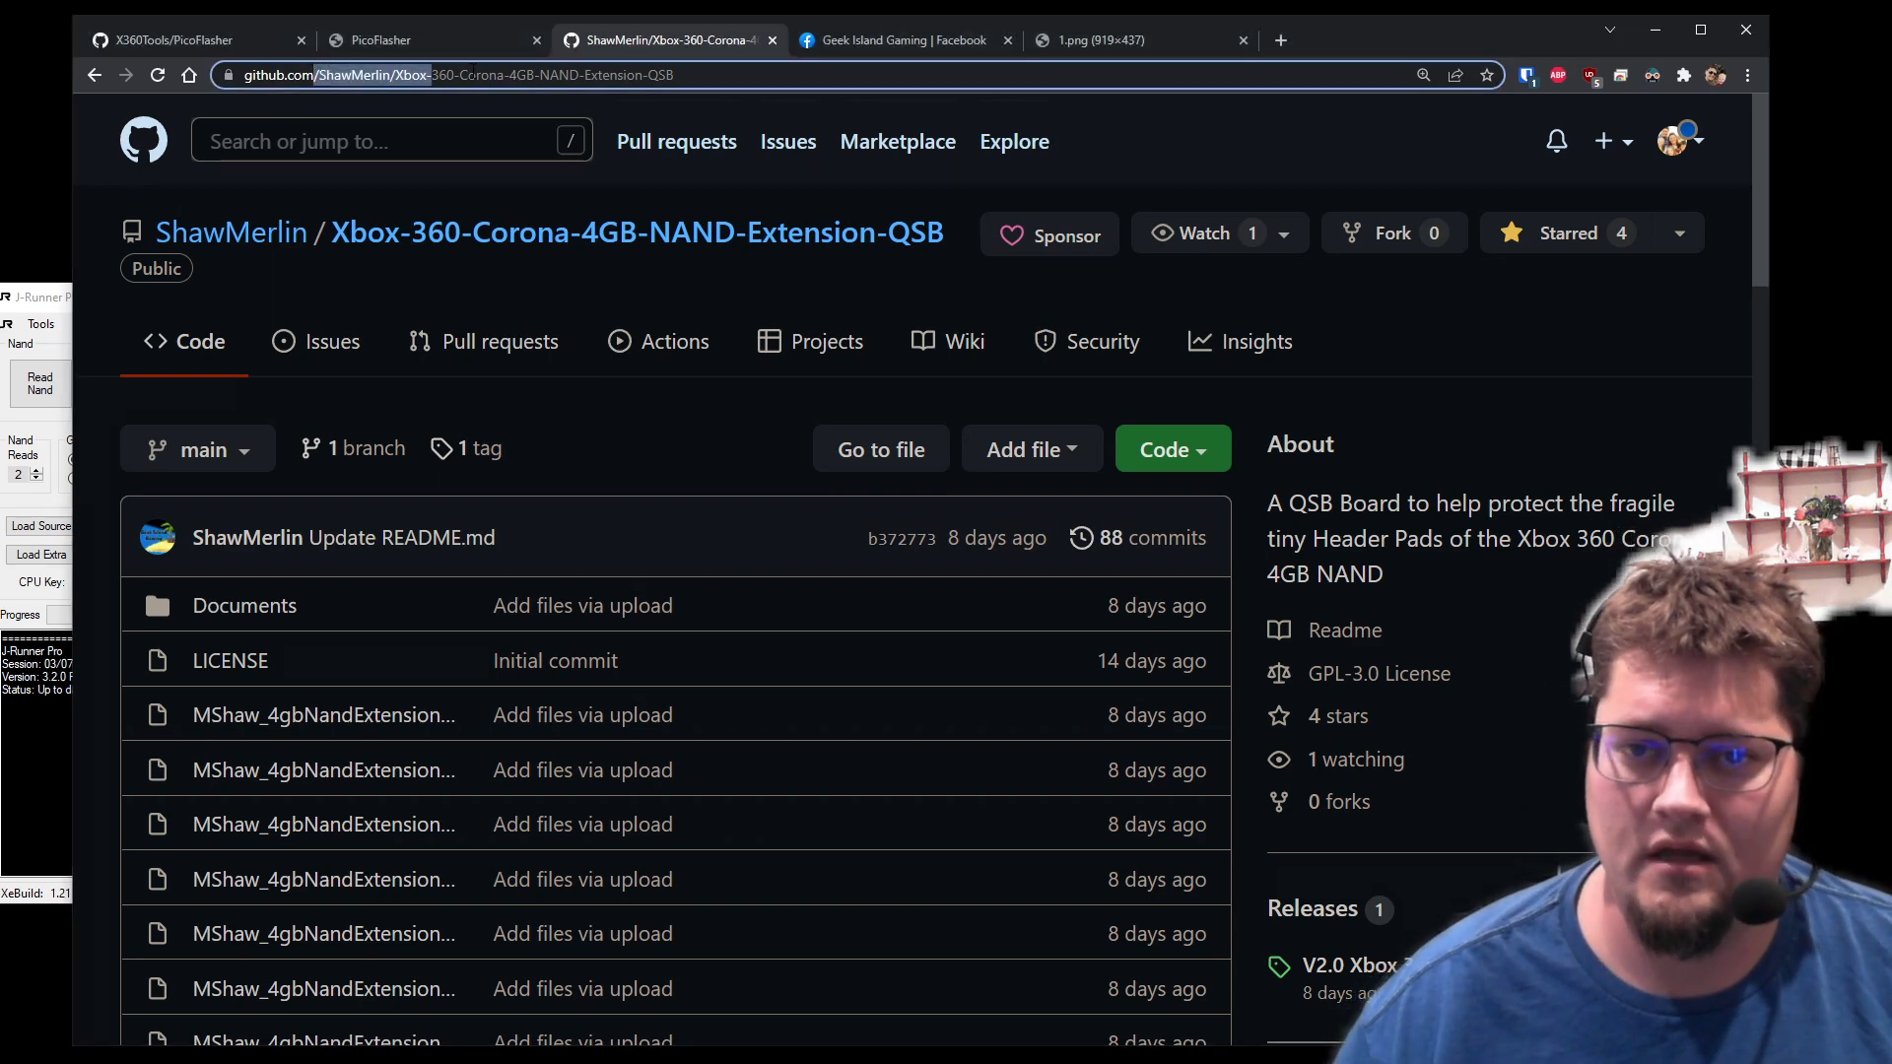
- Scroll the QSB README to the soldering instructions and wire-color board diagram
{"action": "left_click", "coordinate": [470, 75]}
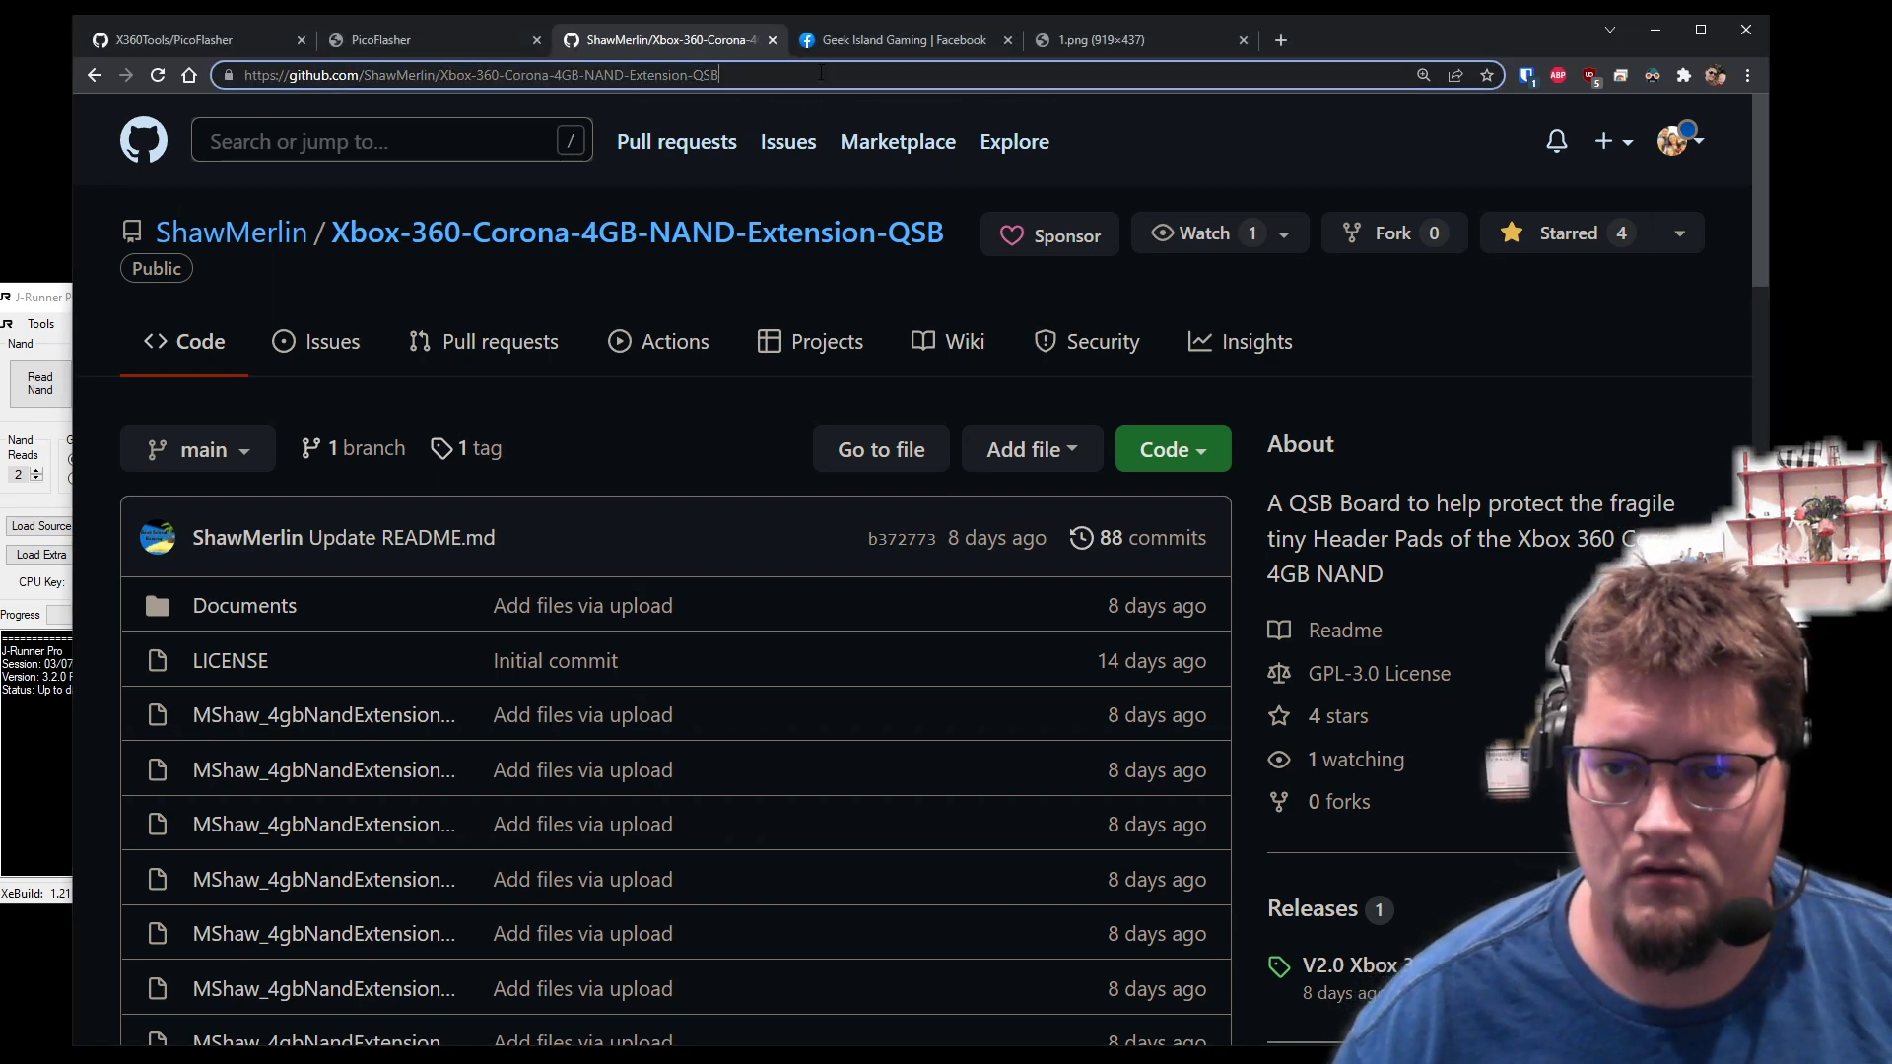
{"action": "scroll", "scroll_direction": "down", "scroll_amount": 3}
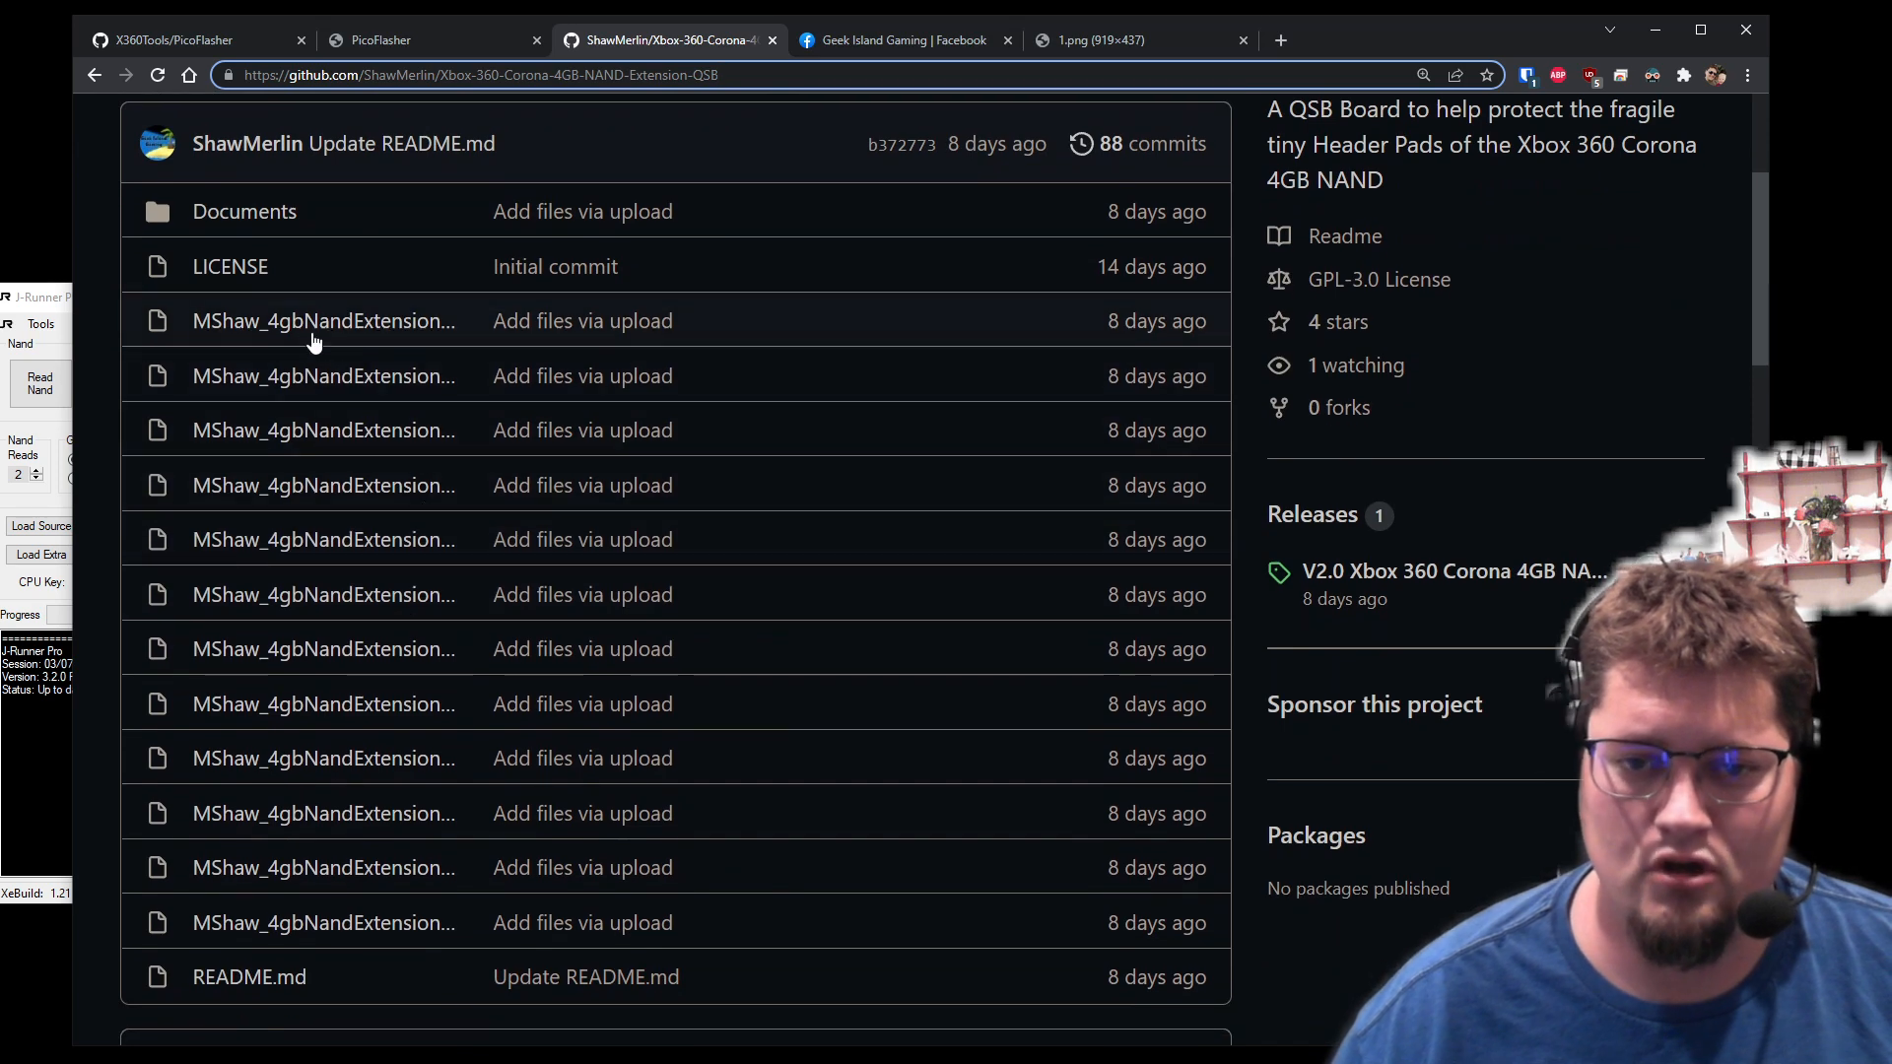
{"action": "scroll", "scroll_direction": "down", "scroll_amount": 3}
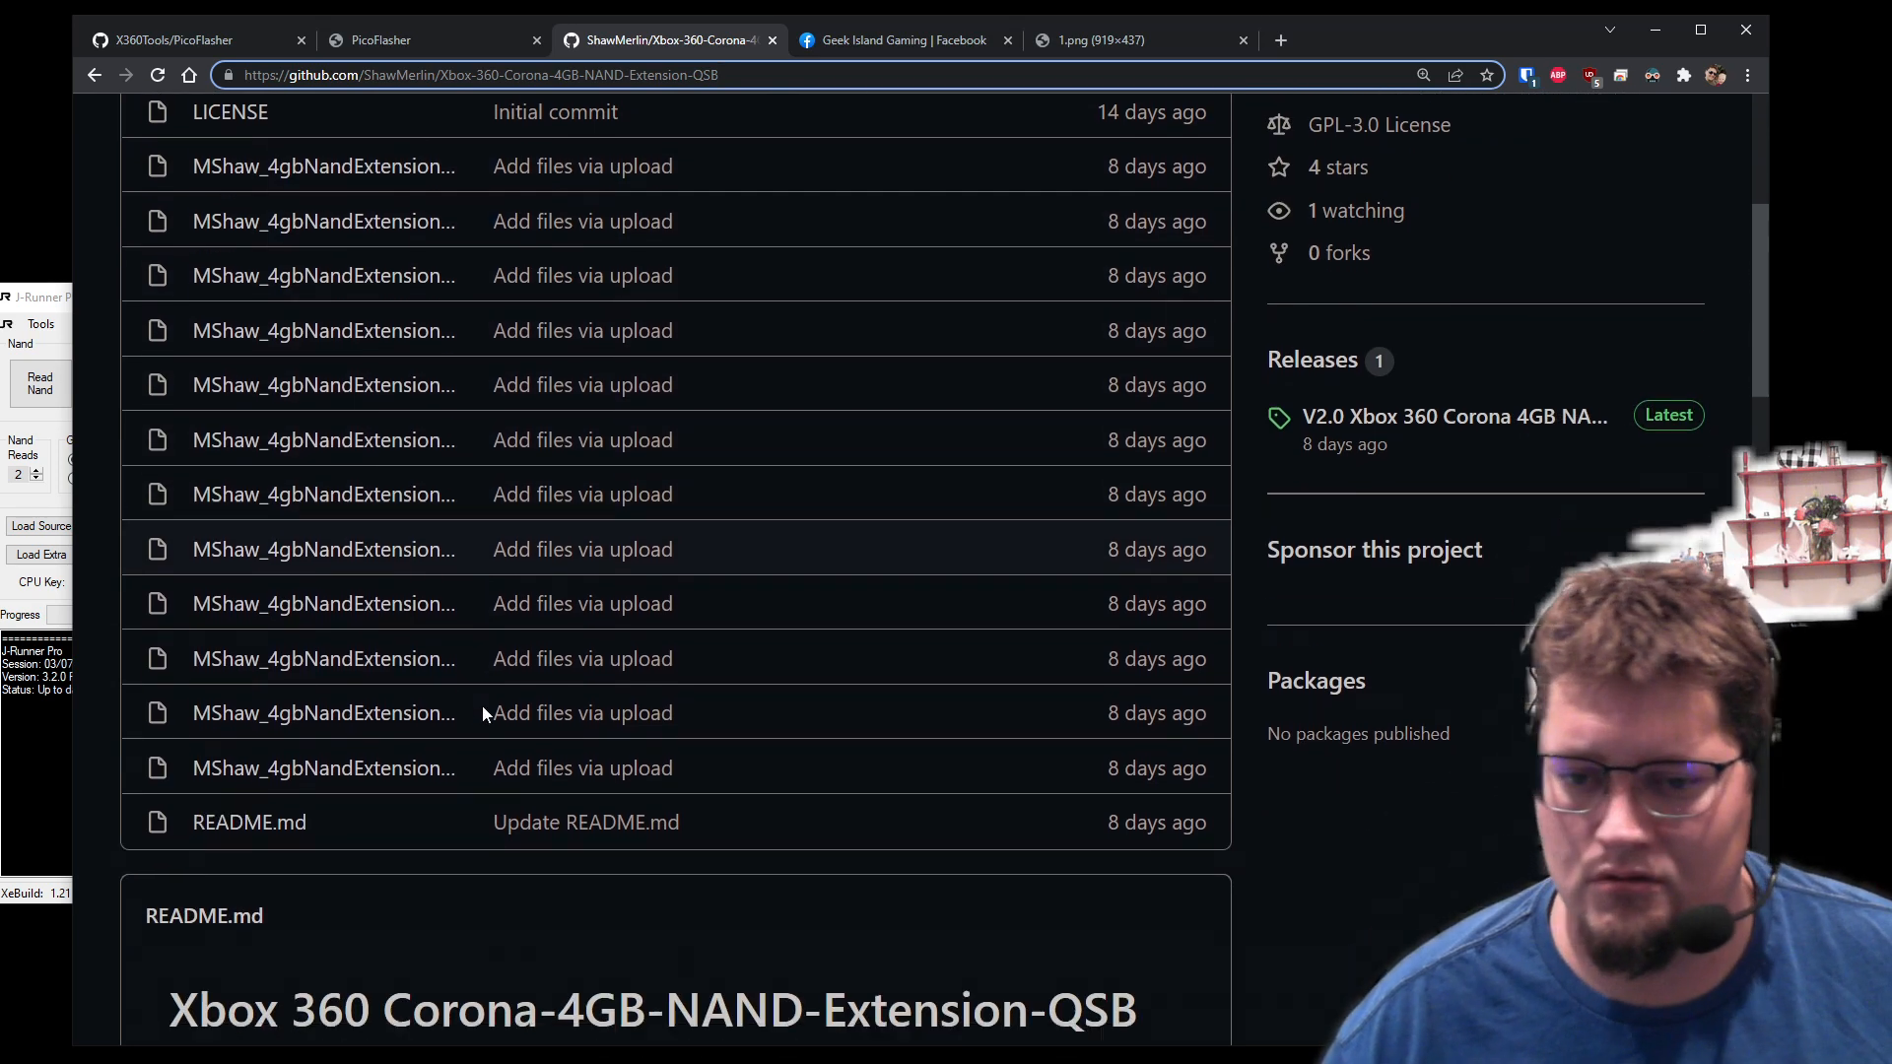
{"action": "scroll", "scroll_direction": "down", "scroll_amount": 3}
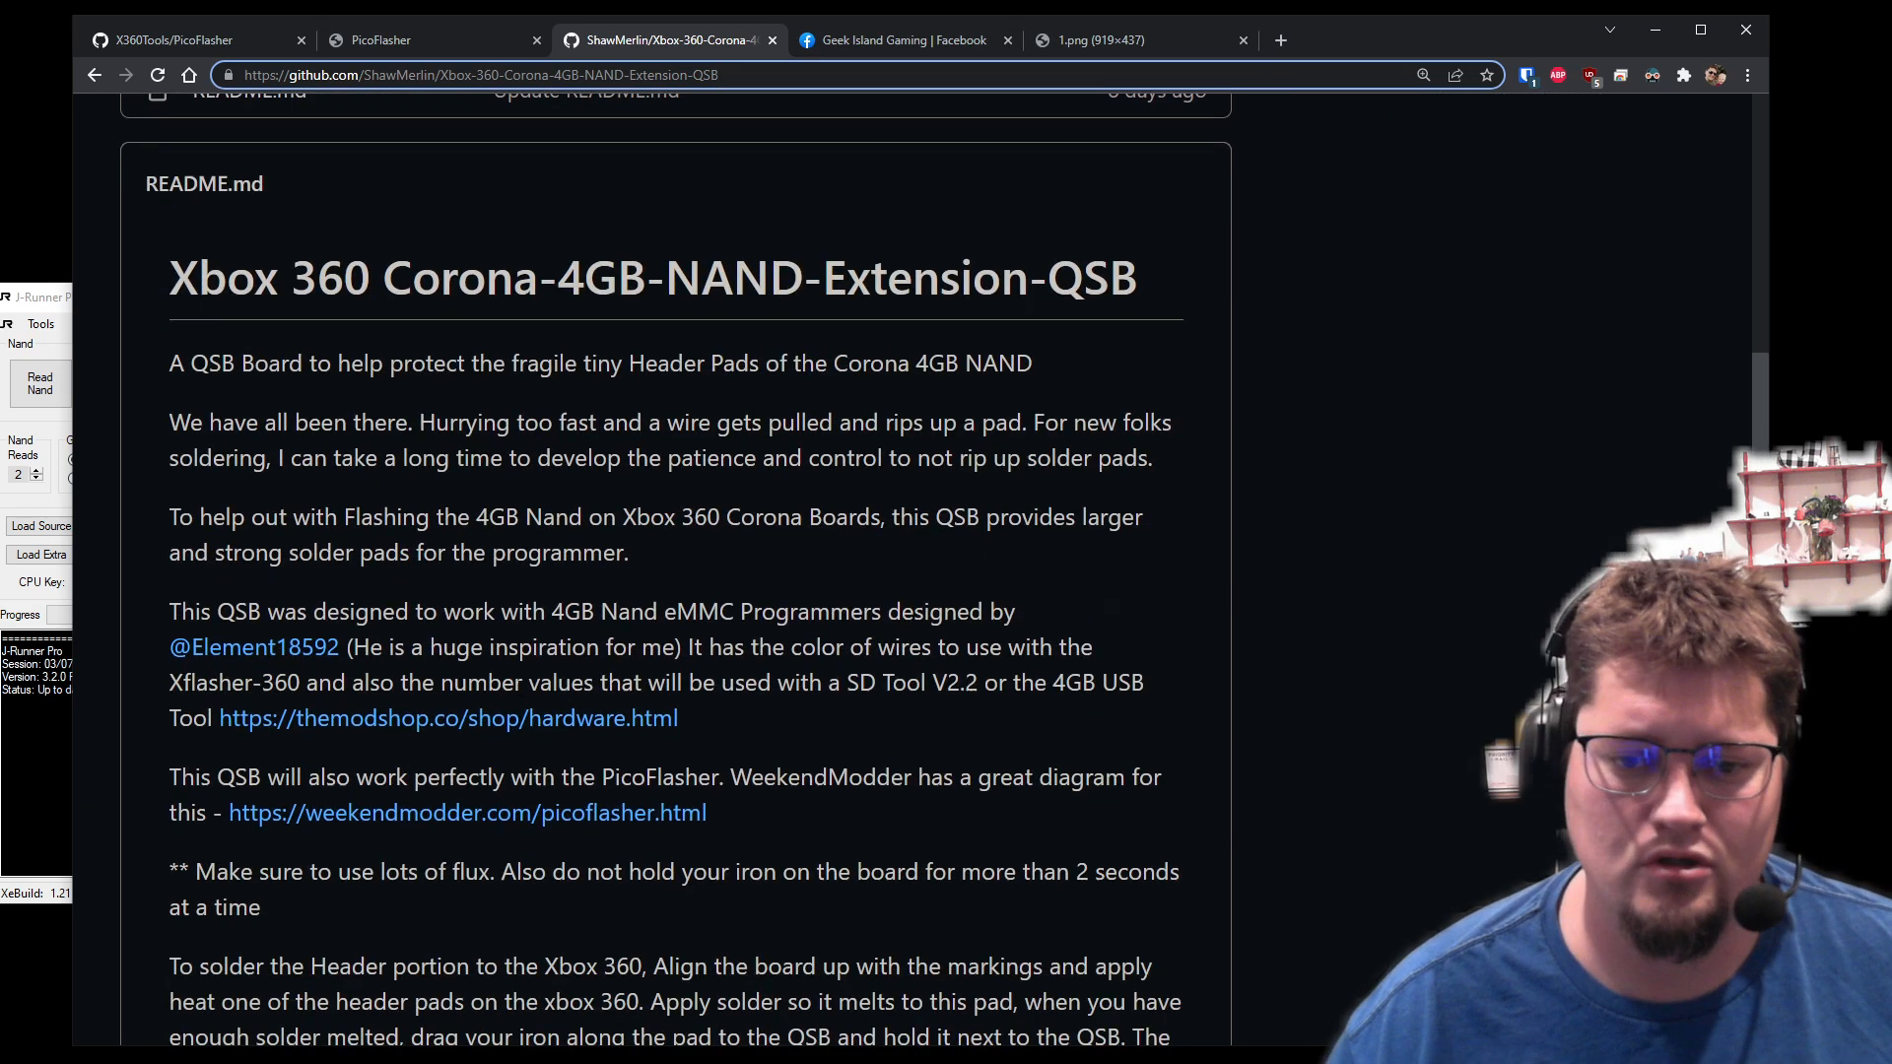
{"action": "scroll", "scroll_direction": "down", "scroll_amount": 3}
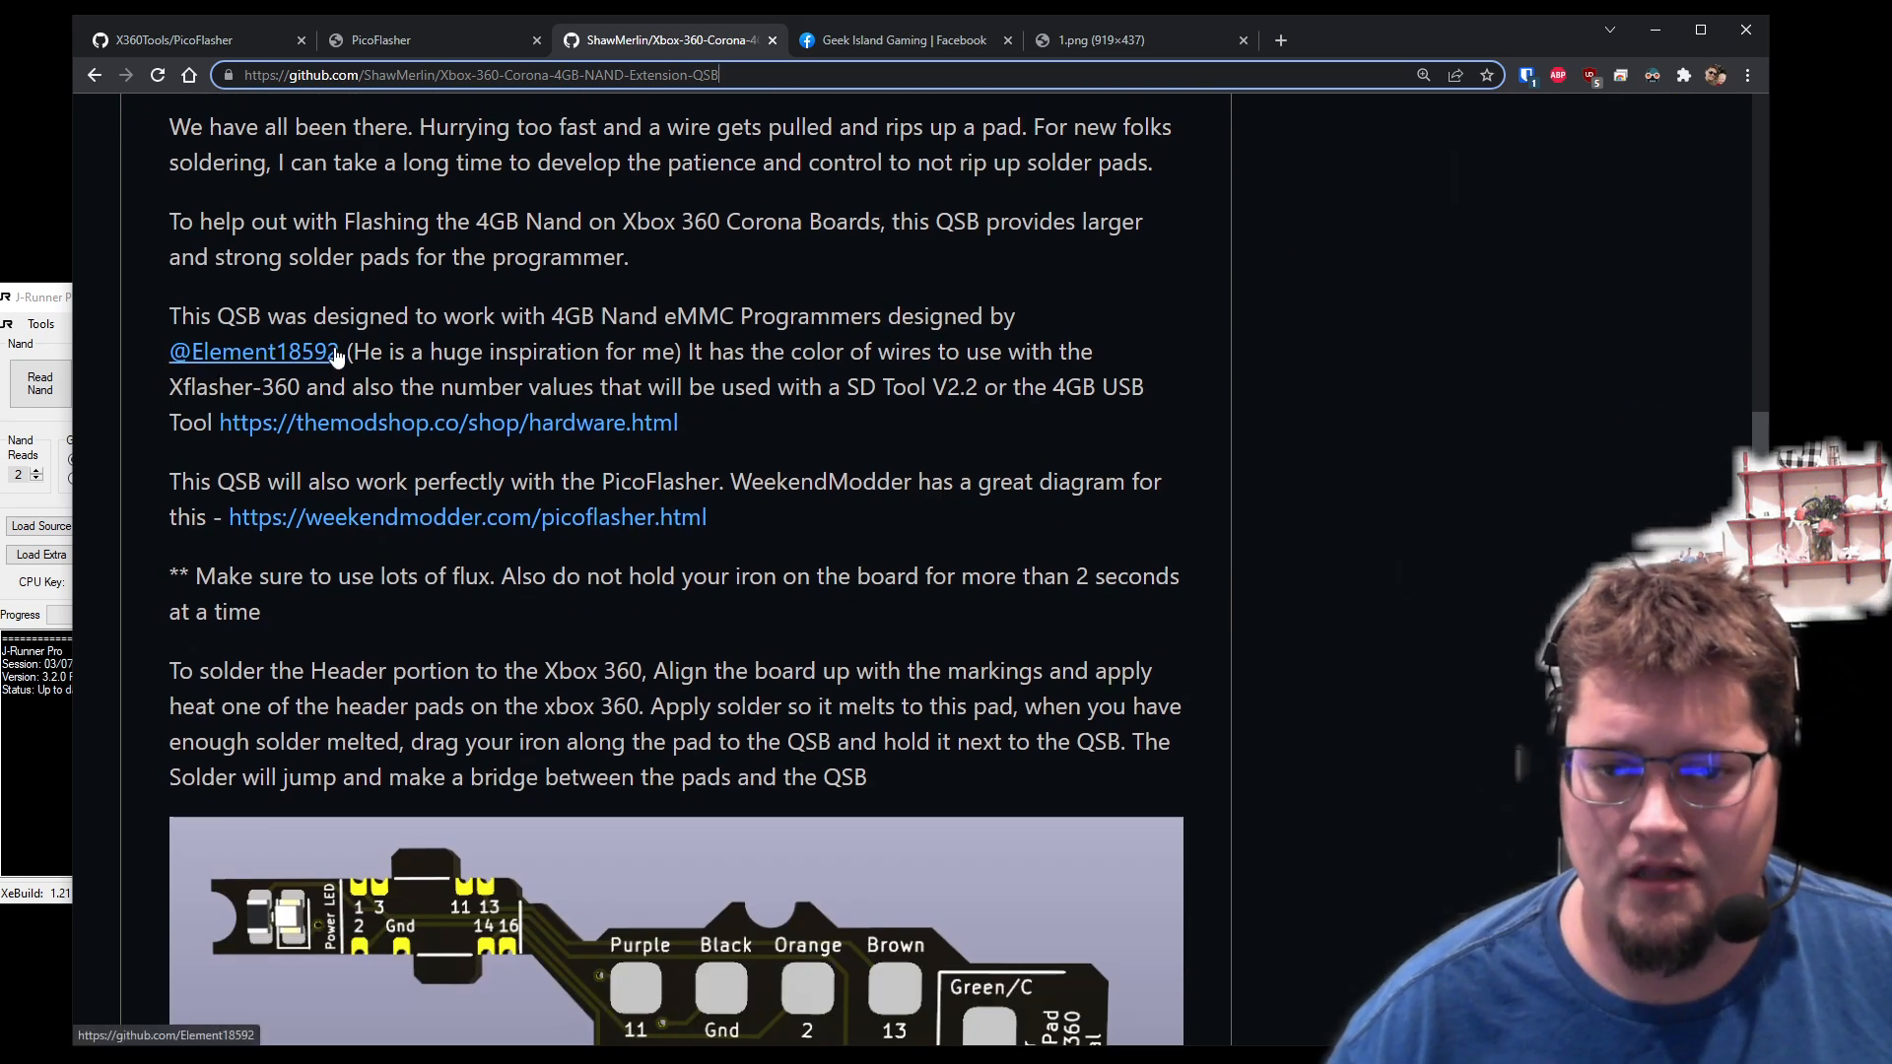
{"action": "scroll", "scroll_direction": "down", "scroll_amount": 3}
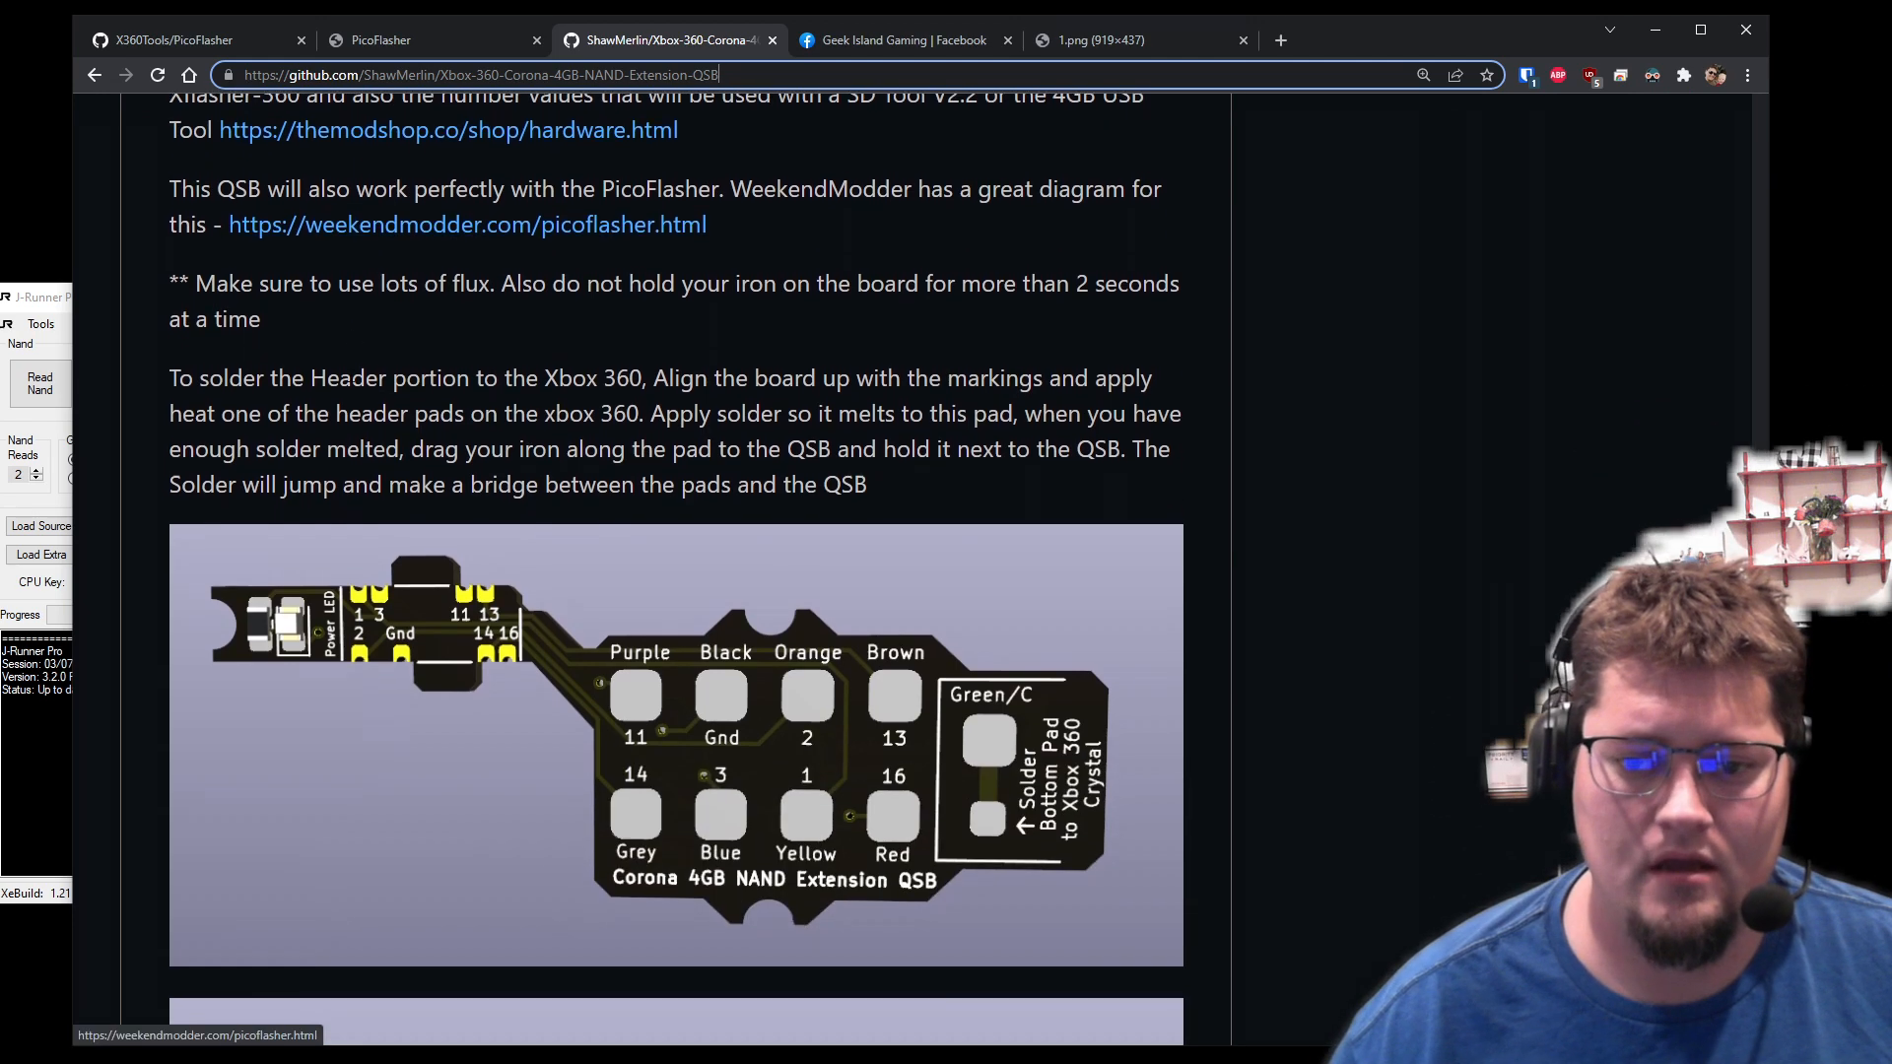
{"action": "scroll", "scroll_direction": "down", "scroll_amount": 3}
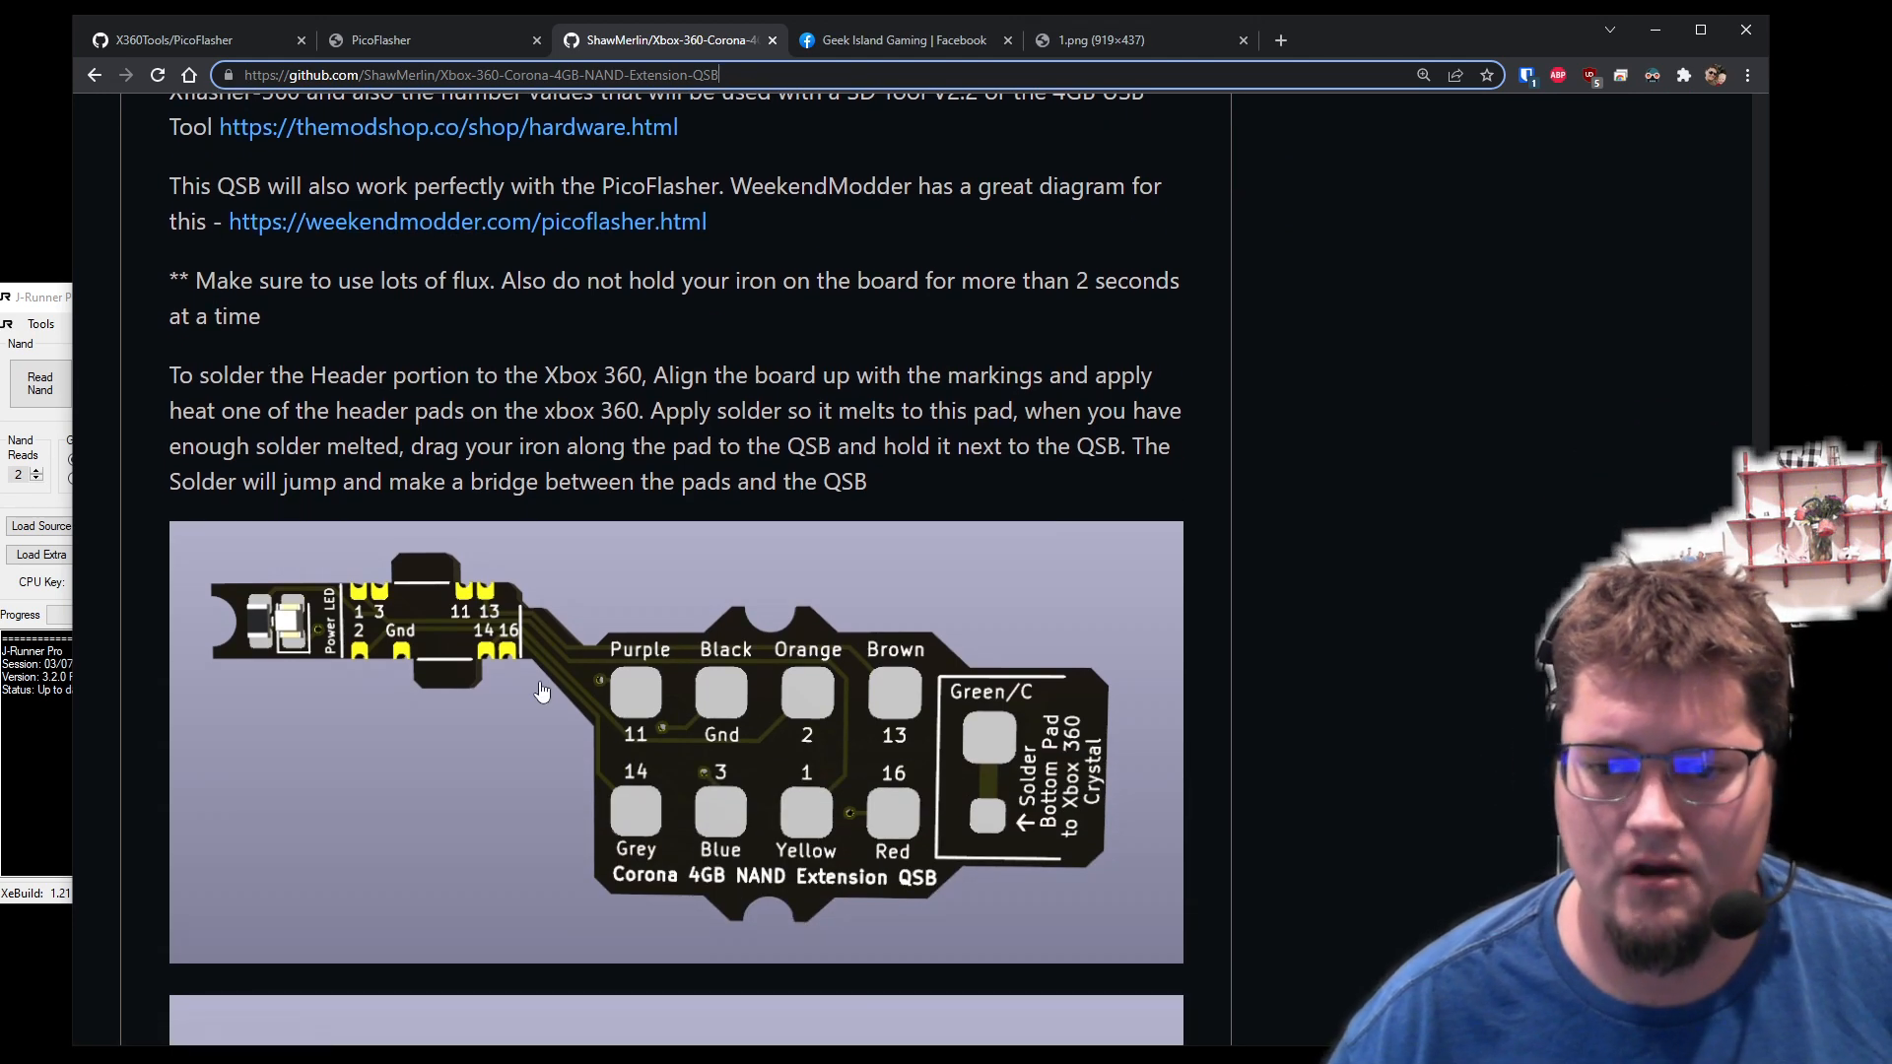
{"action": "scroll", "scroll_direction": "down", "scroll_amount": 3}
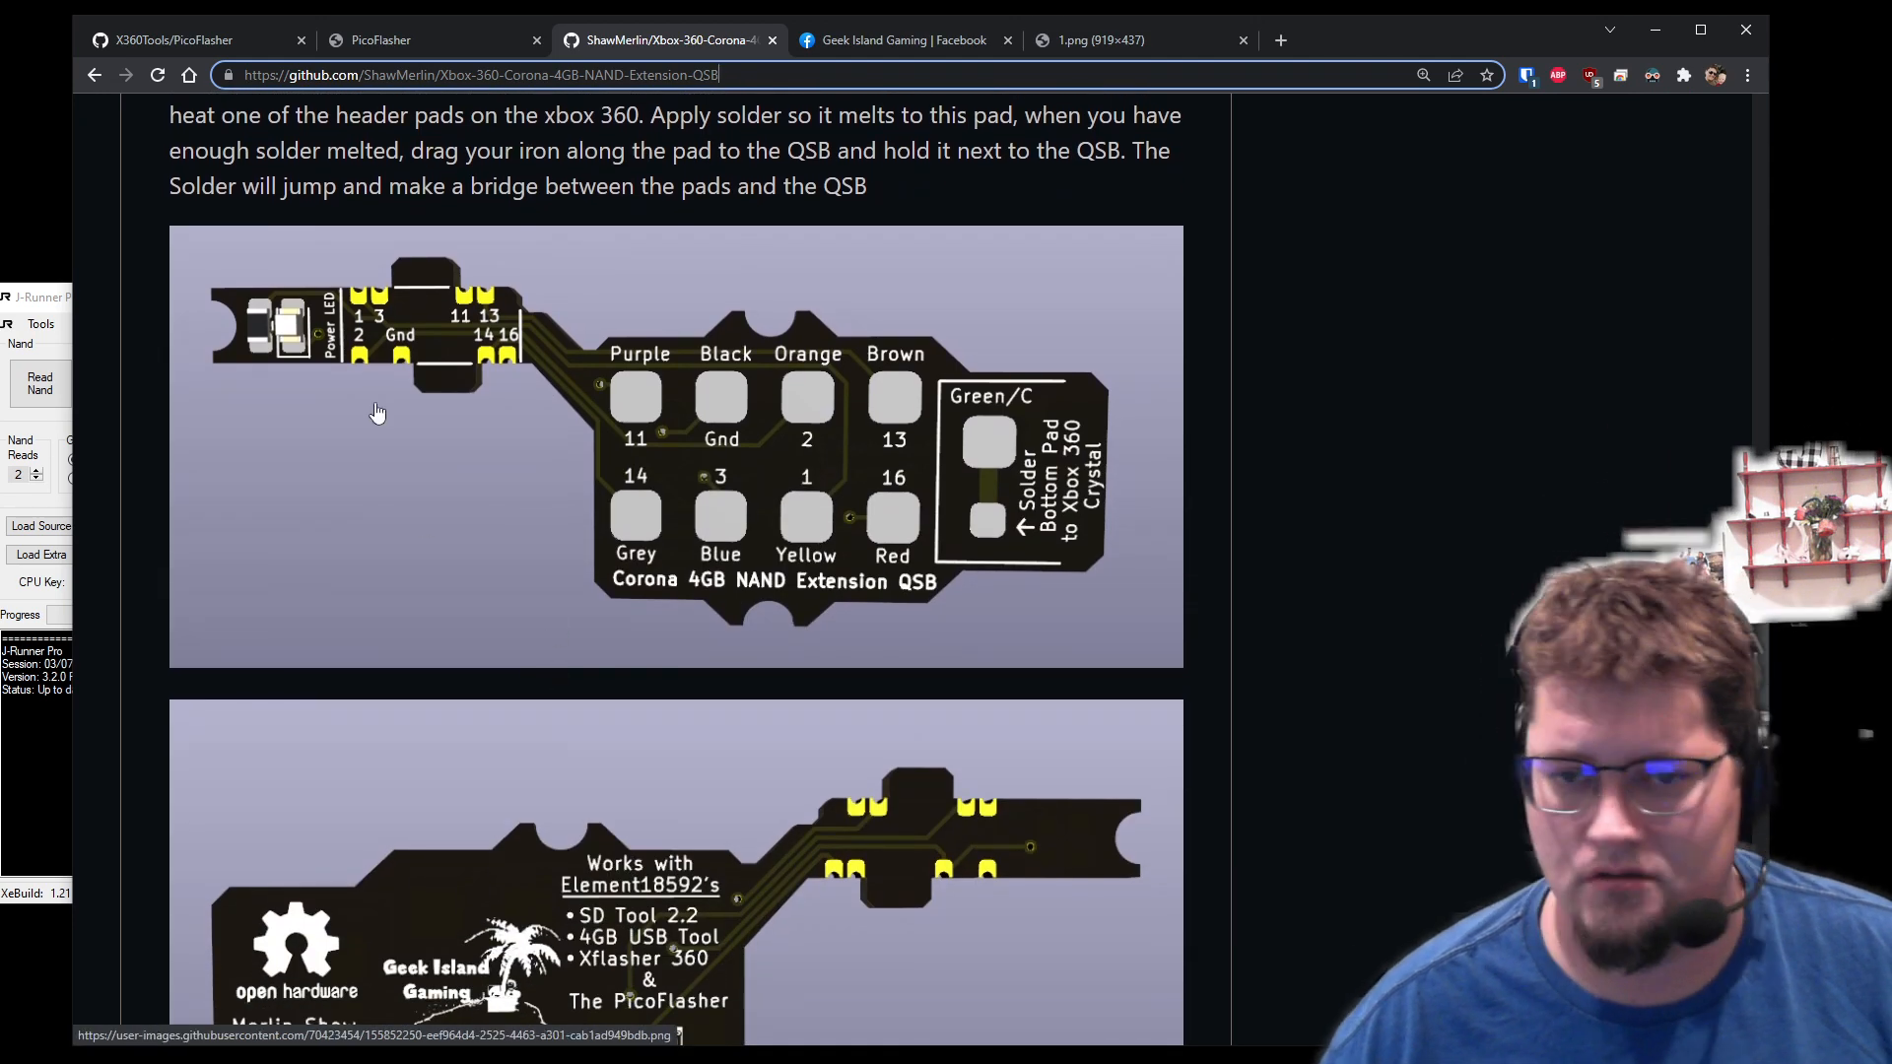
{"action": "mouse_move", "coordinate": [356, 311]}
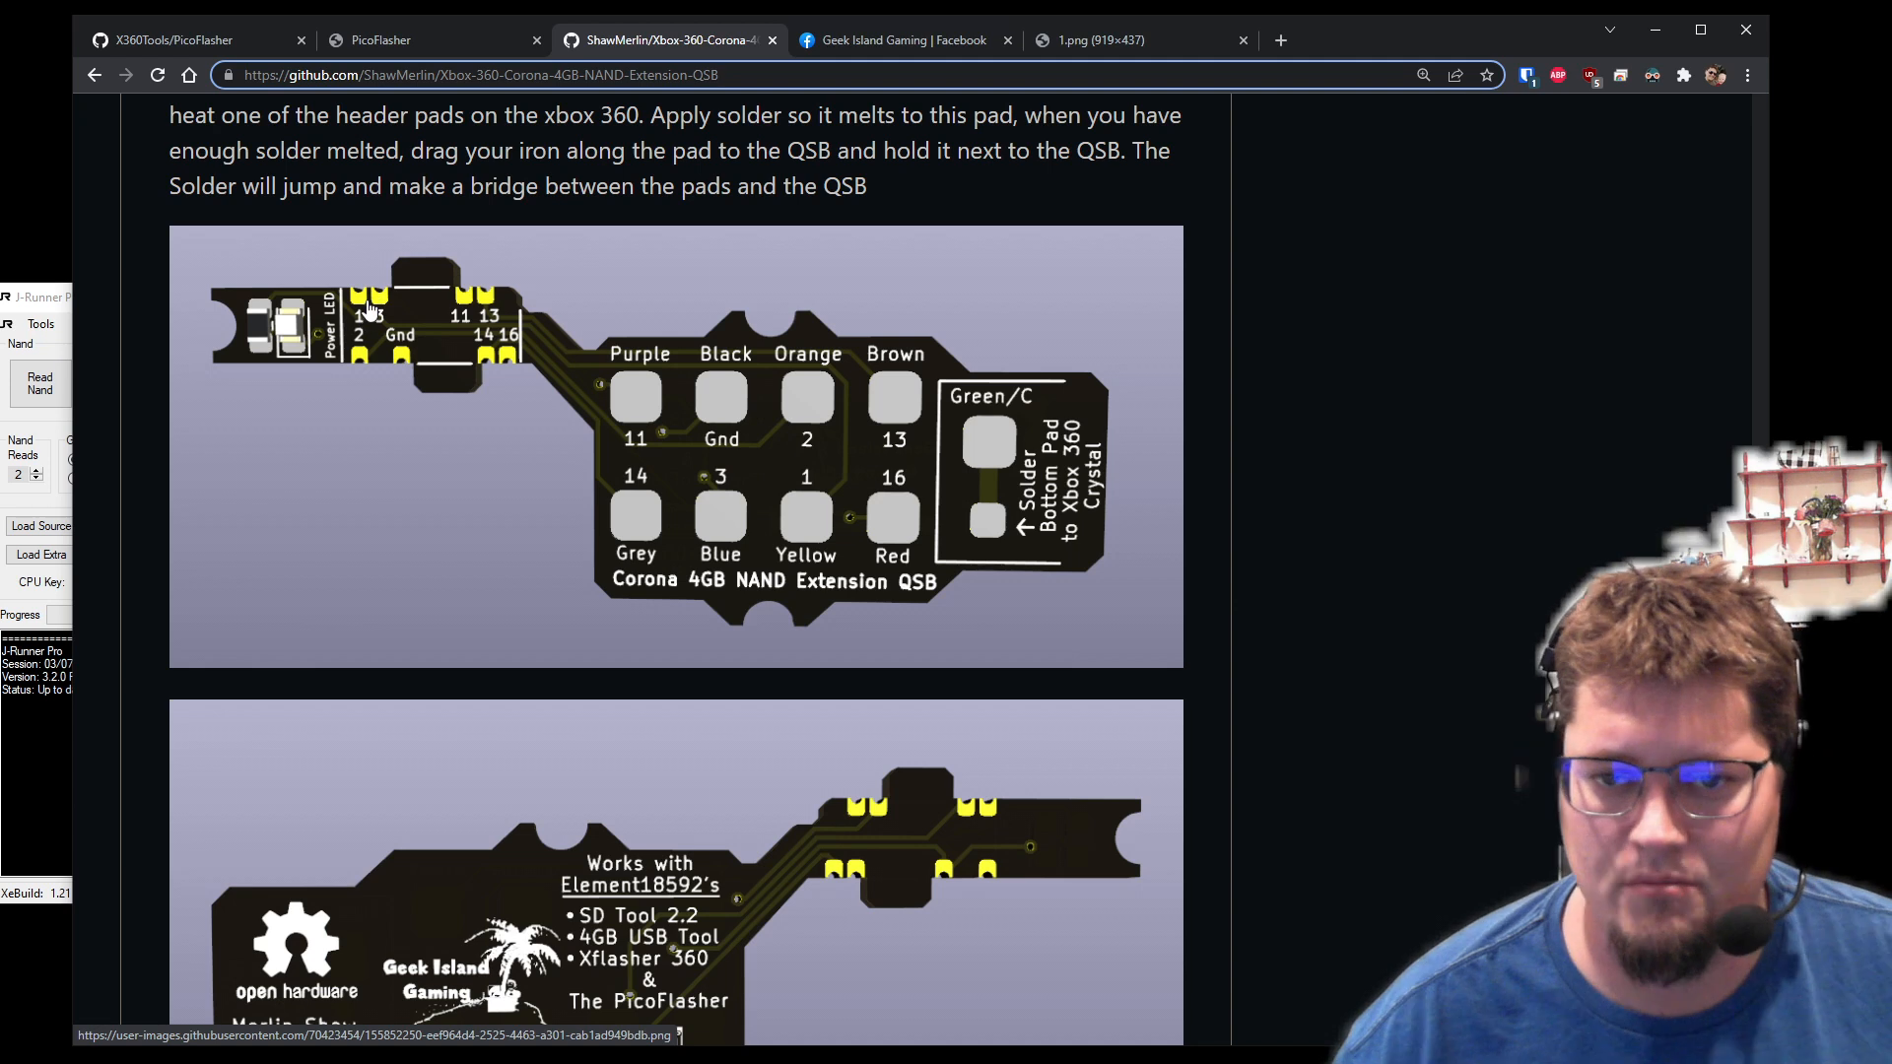
{"action": "mouse_move", "coordinate": [543, 353]}
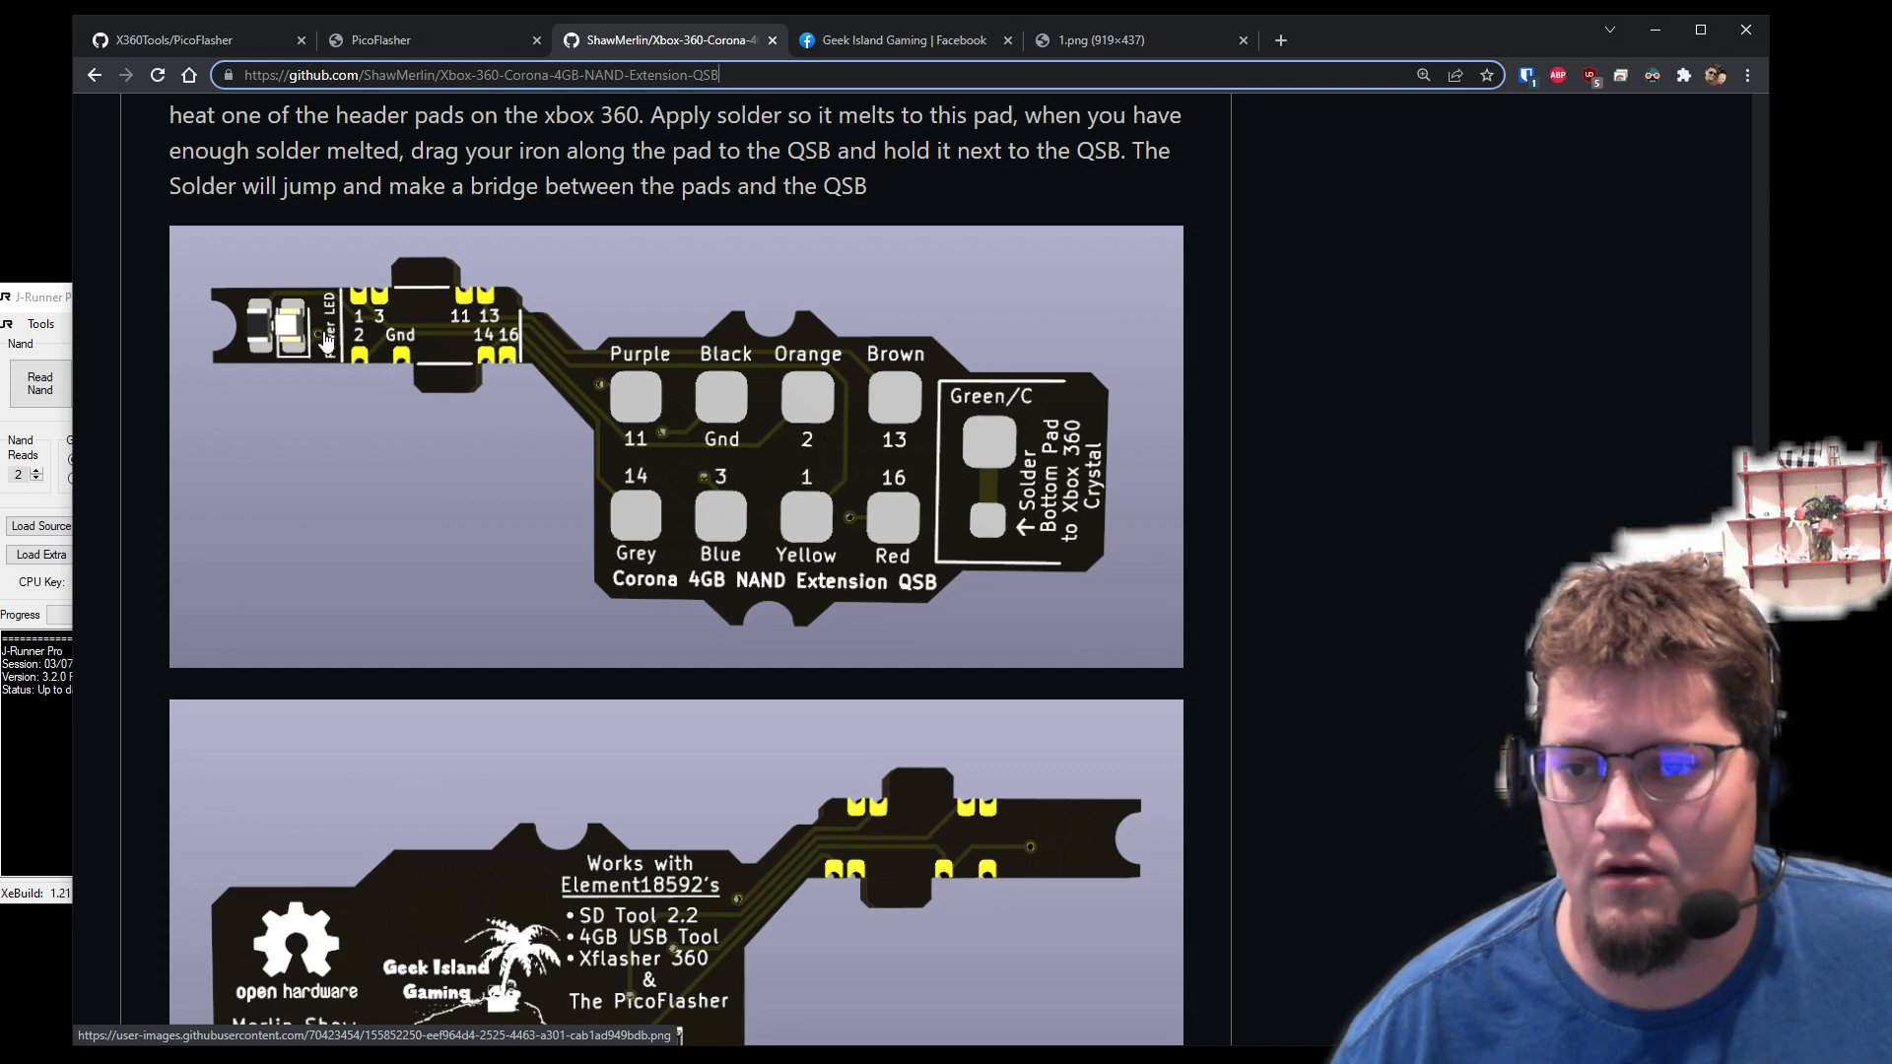
{"action": "mouse_move", "coordinate": [381, 326]}
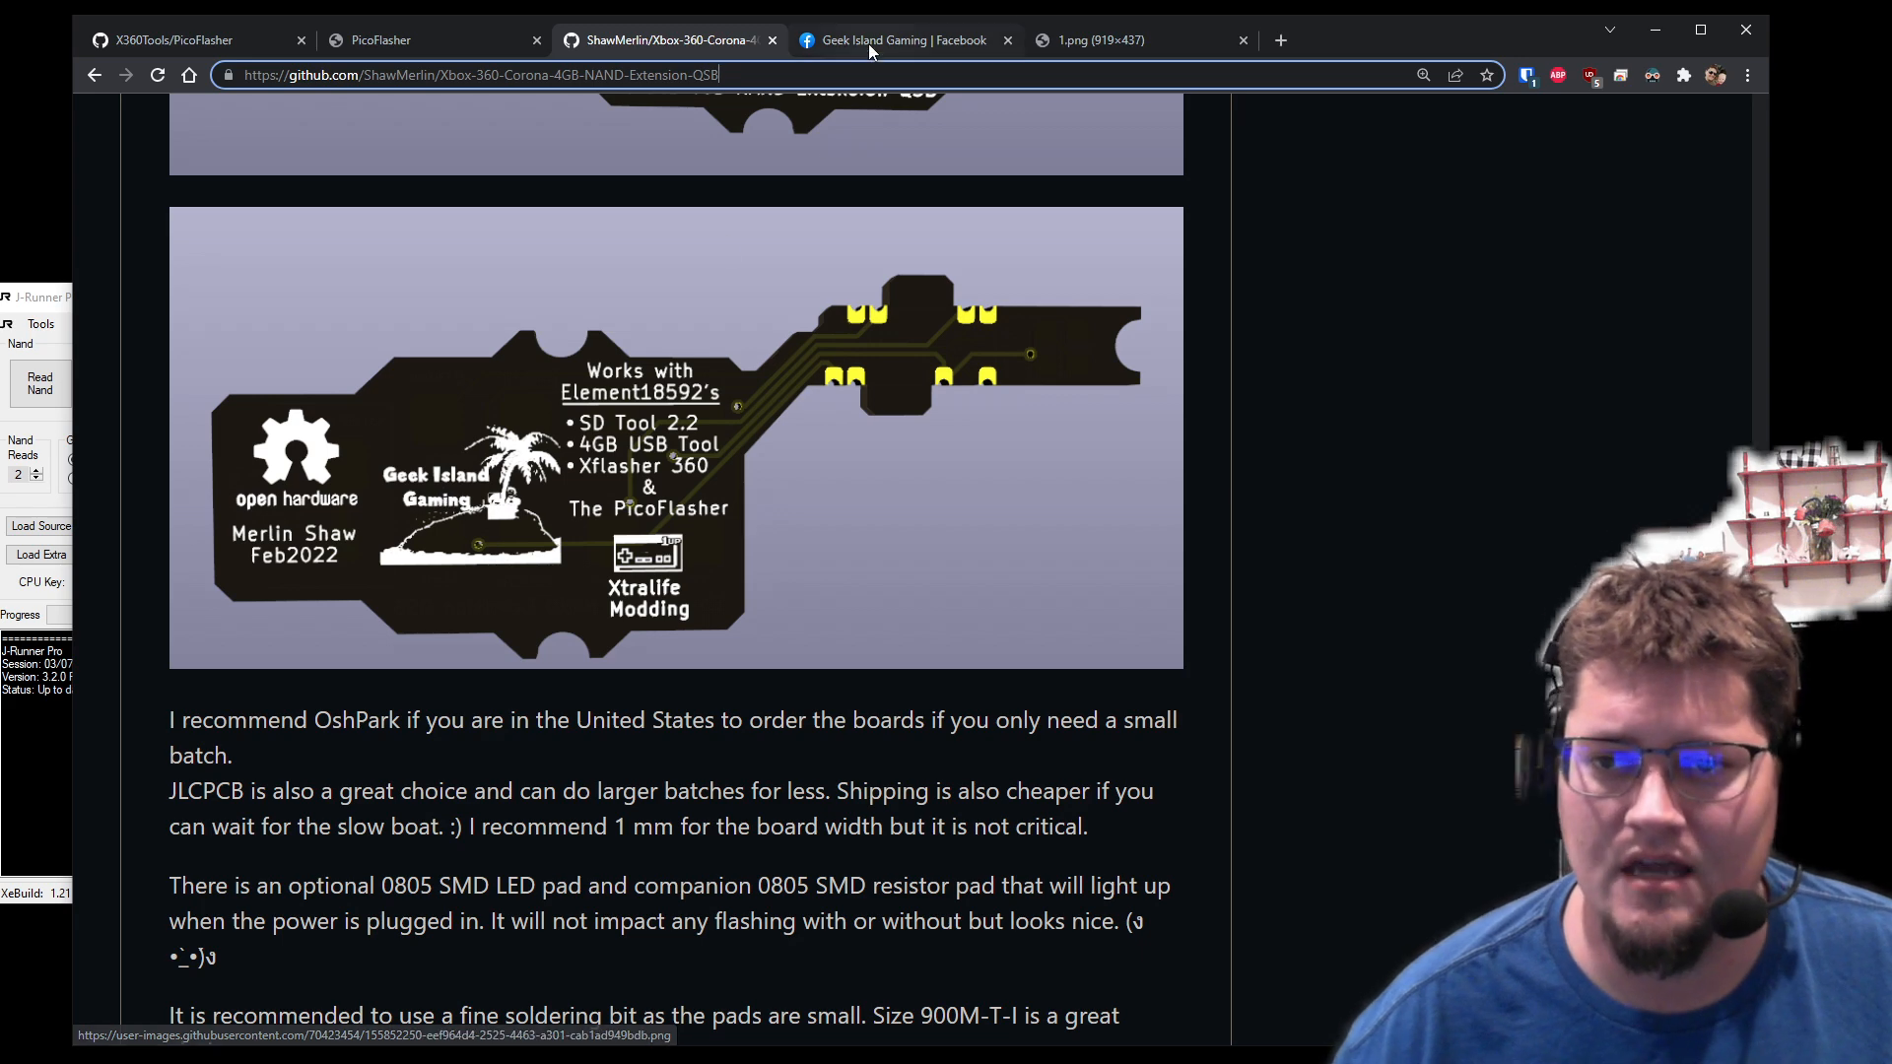
- Read and highlight Geek Island Gaming's MU to SATA adapter post, then return to PicoFlasher
{"action": "left_click", "coordinate": [899, 39]}
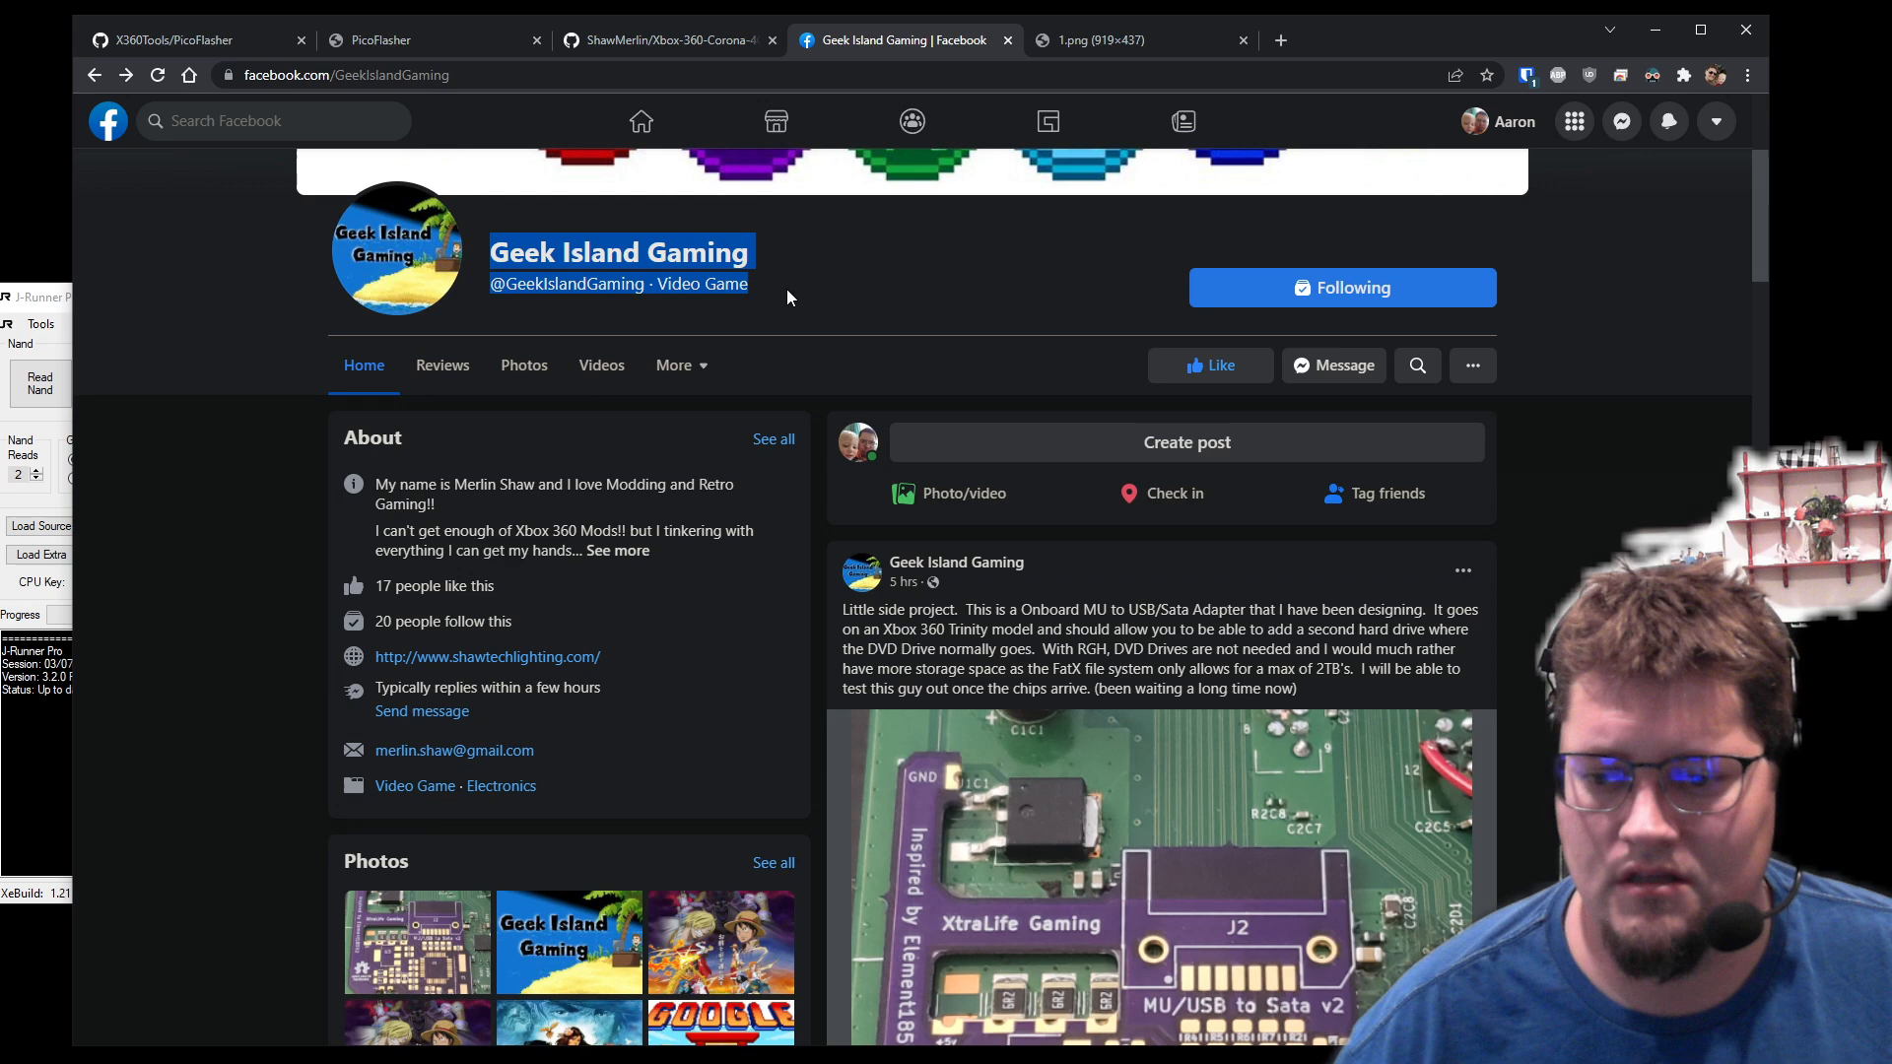
{"action": "scroll", "scroll_direction": "down", "scroll_amount": 3}
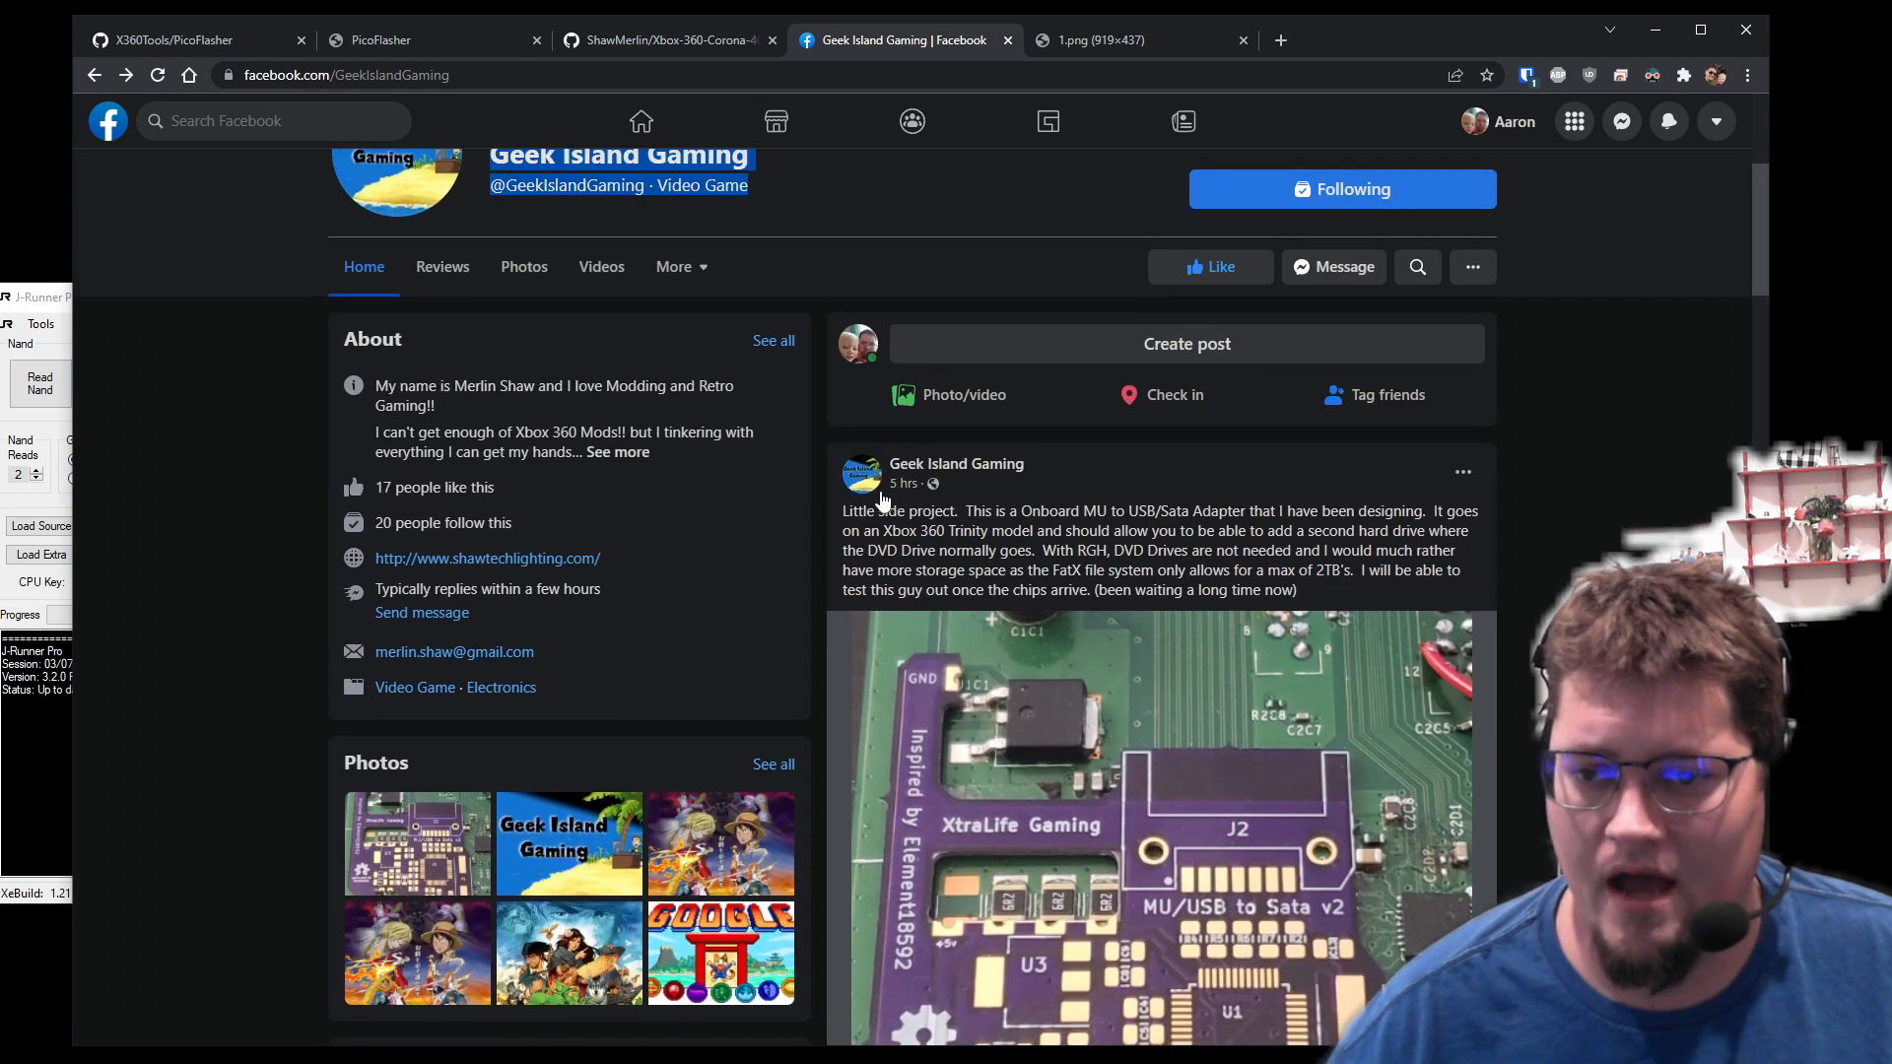
{"action": "left_click_drag", "start_coordinate": [843, 511], "coordinate": [1294, 591]}
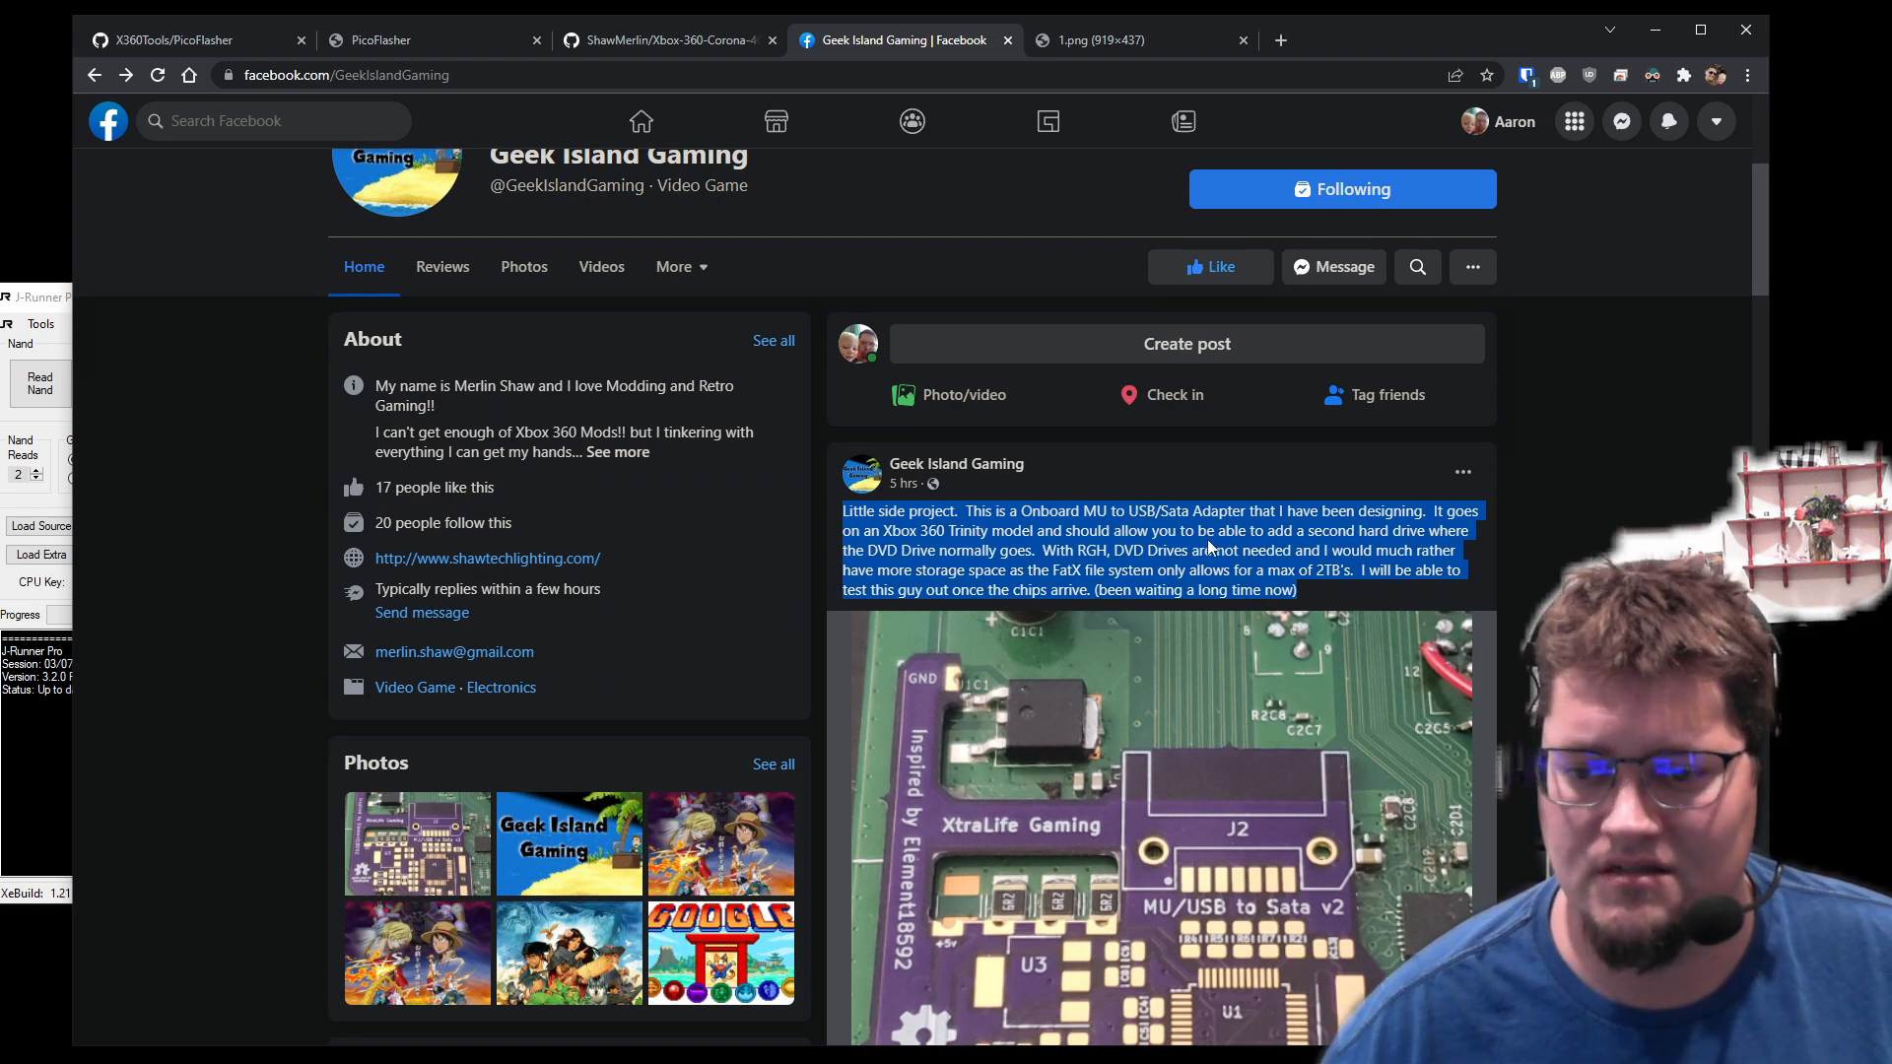
{"action": "scroll", "scroll_direction": "down", "scroll_amount": 3}
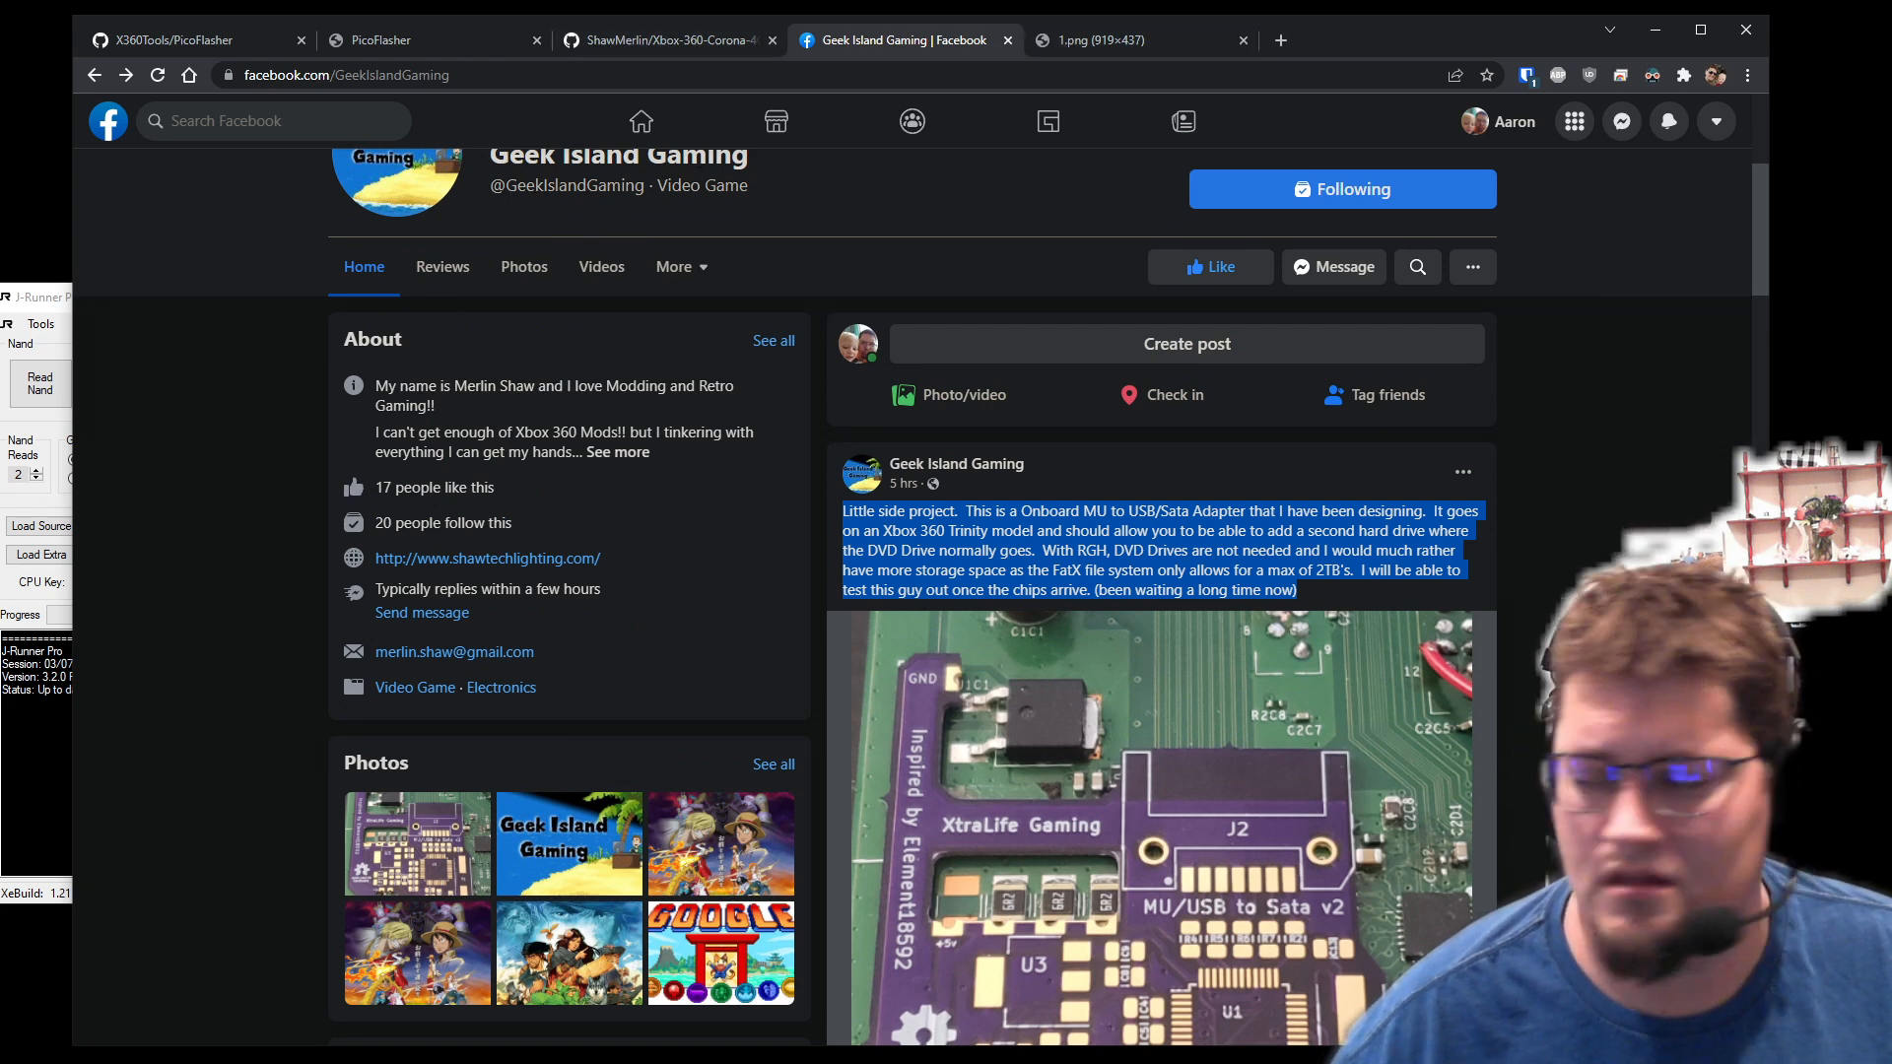
{"action": "left_click", "coordinate": [380, 40]}
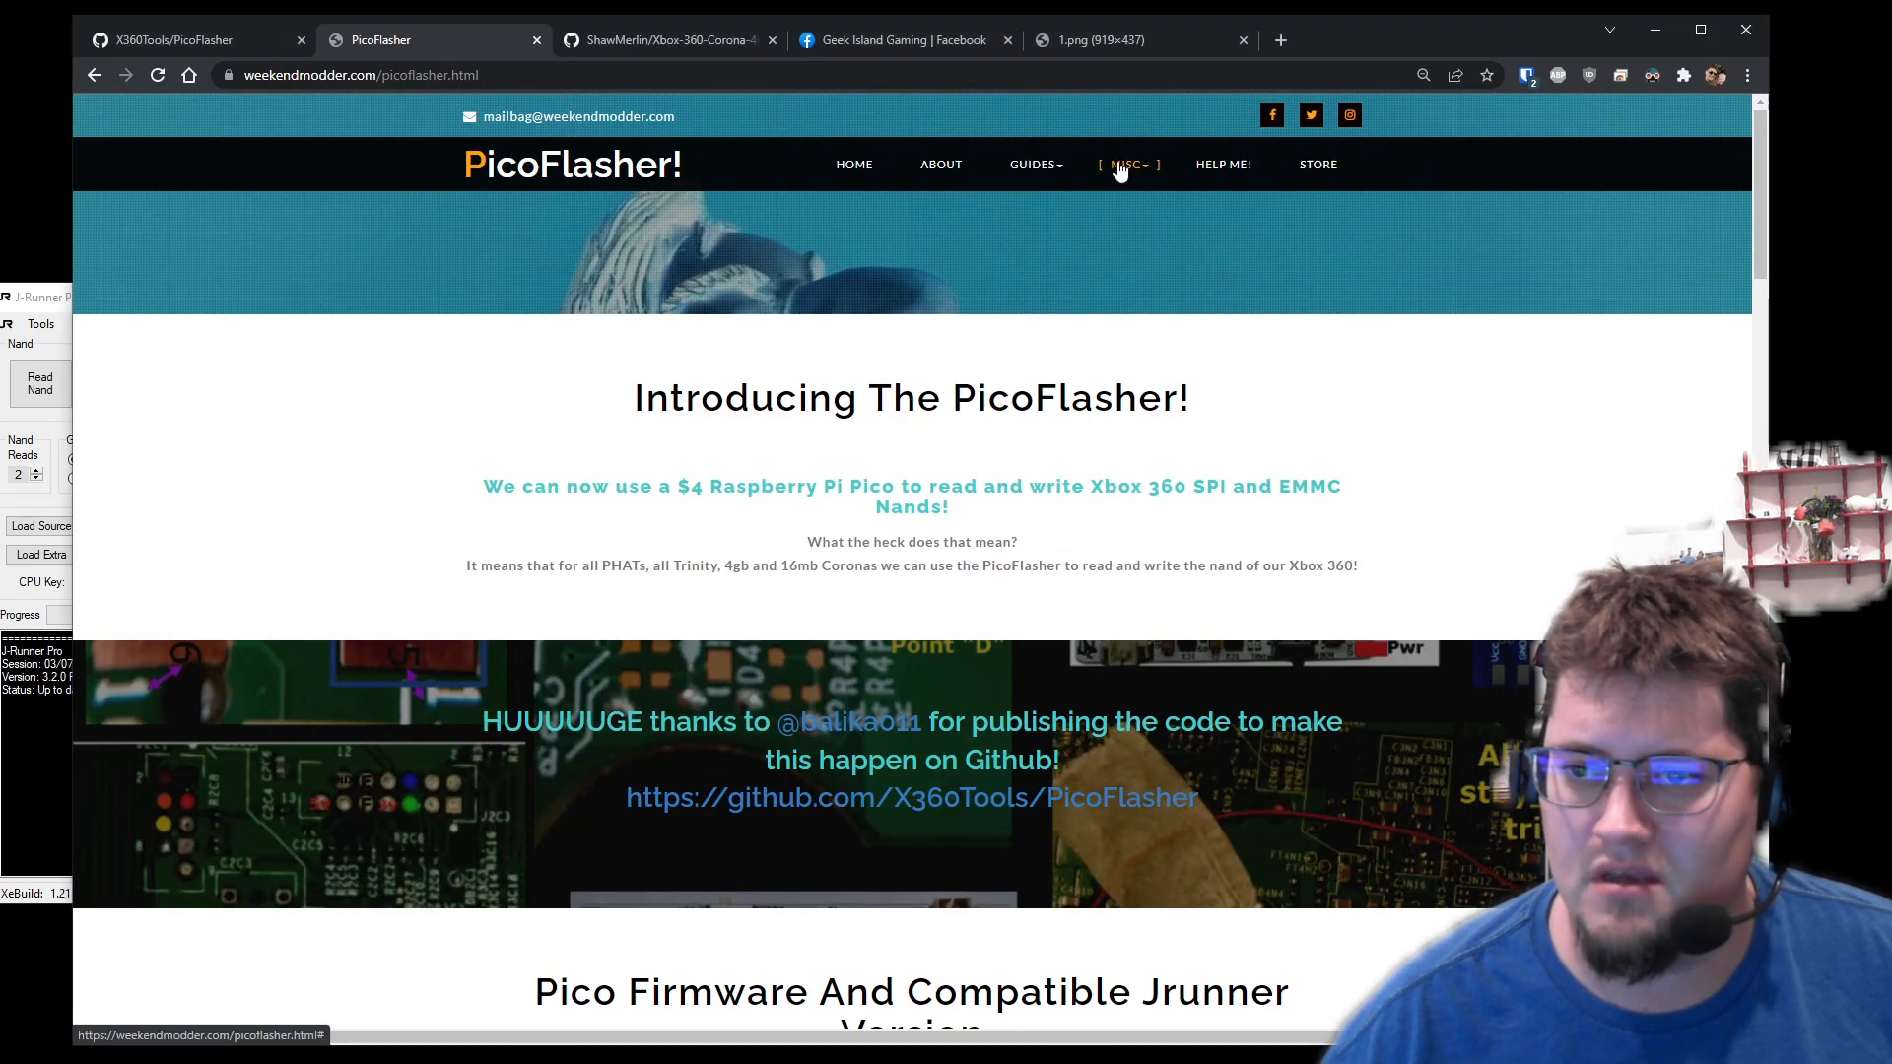
- Open MISC > PicoFlasher Info and scroll to the Corona 4GB wiring diagram
{"action": "left_click", "coordinate": [1127, 164]}
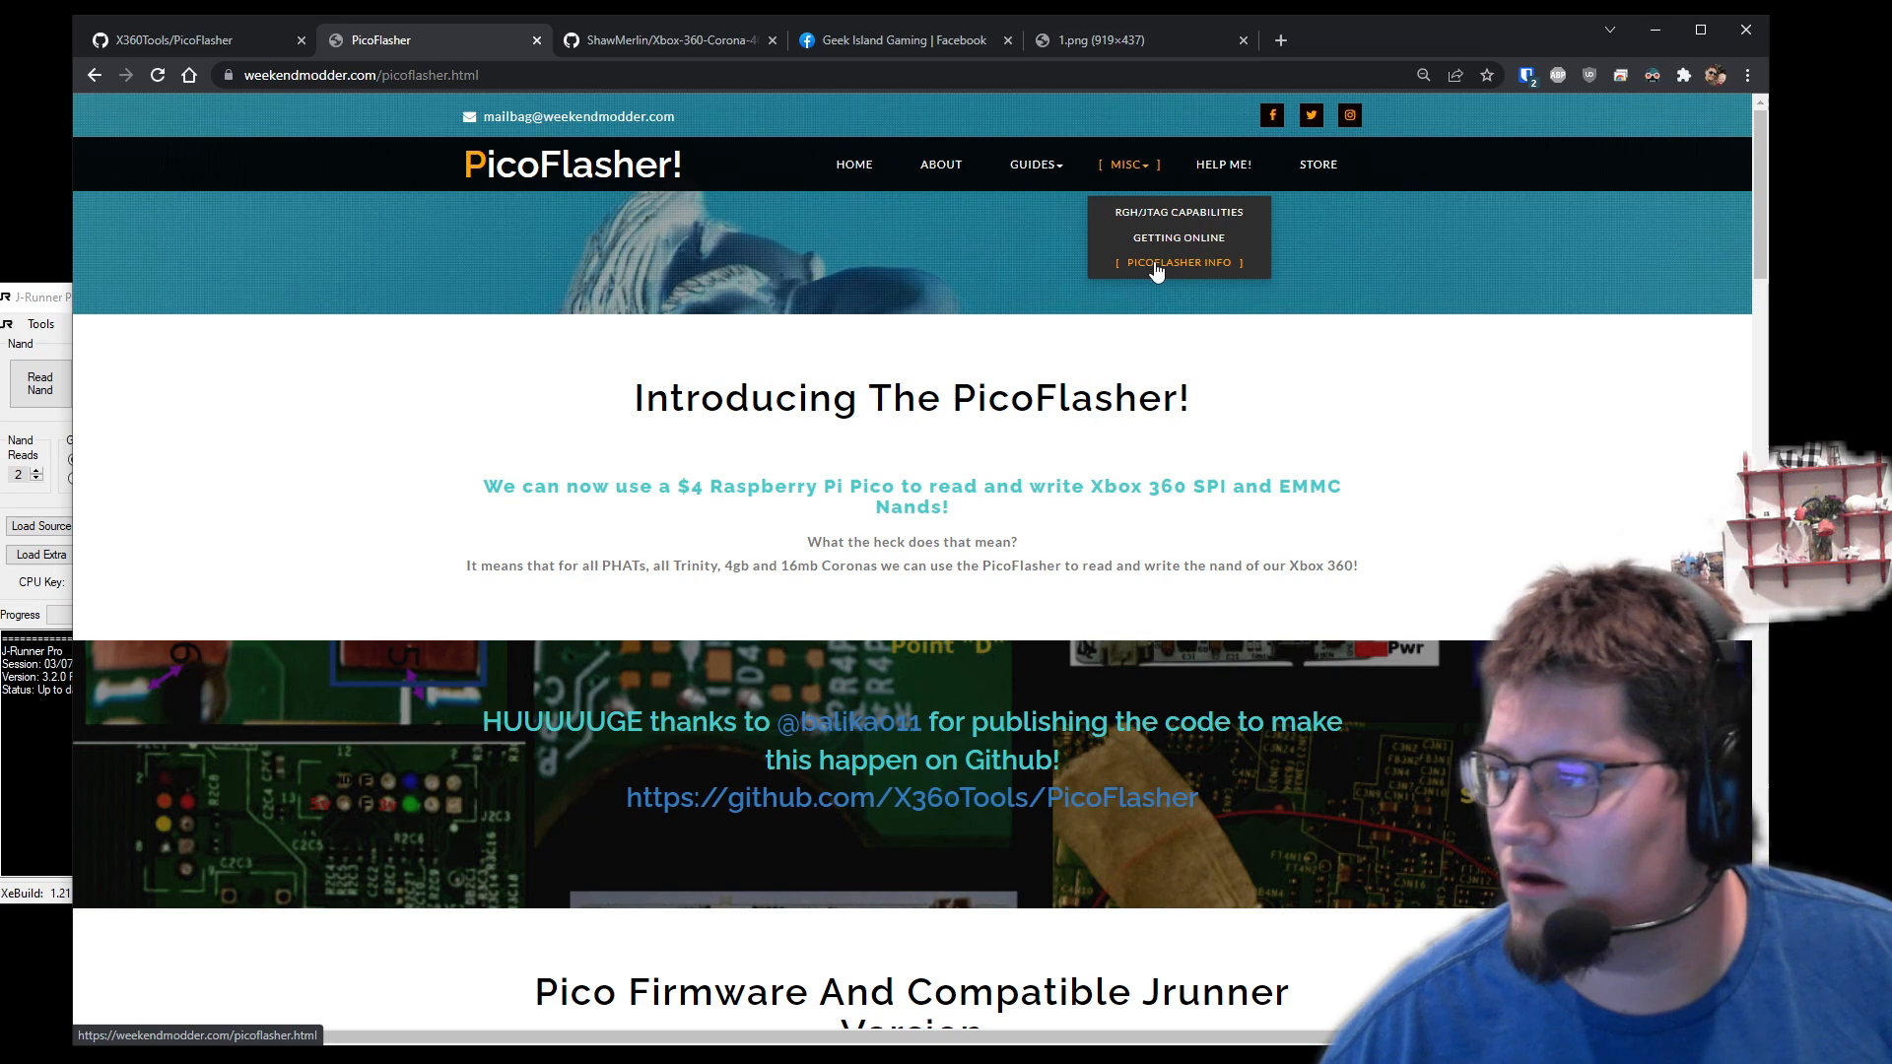
{"action": "left_click", "coordinate": [1176, 262]}
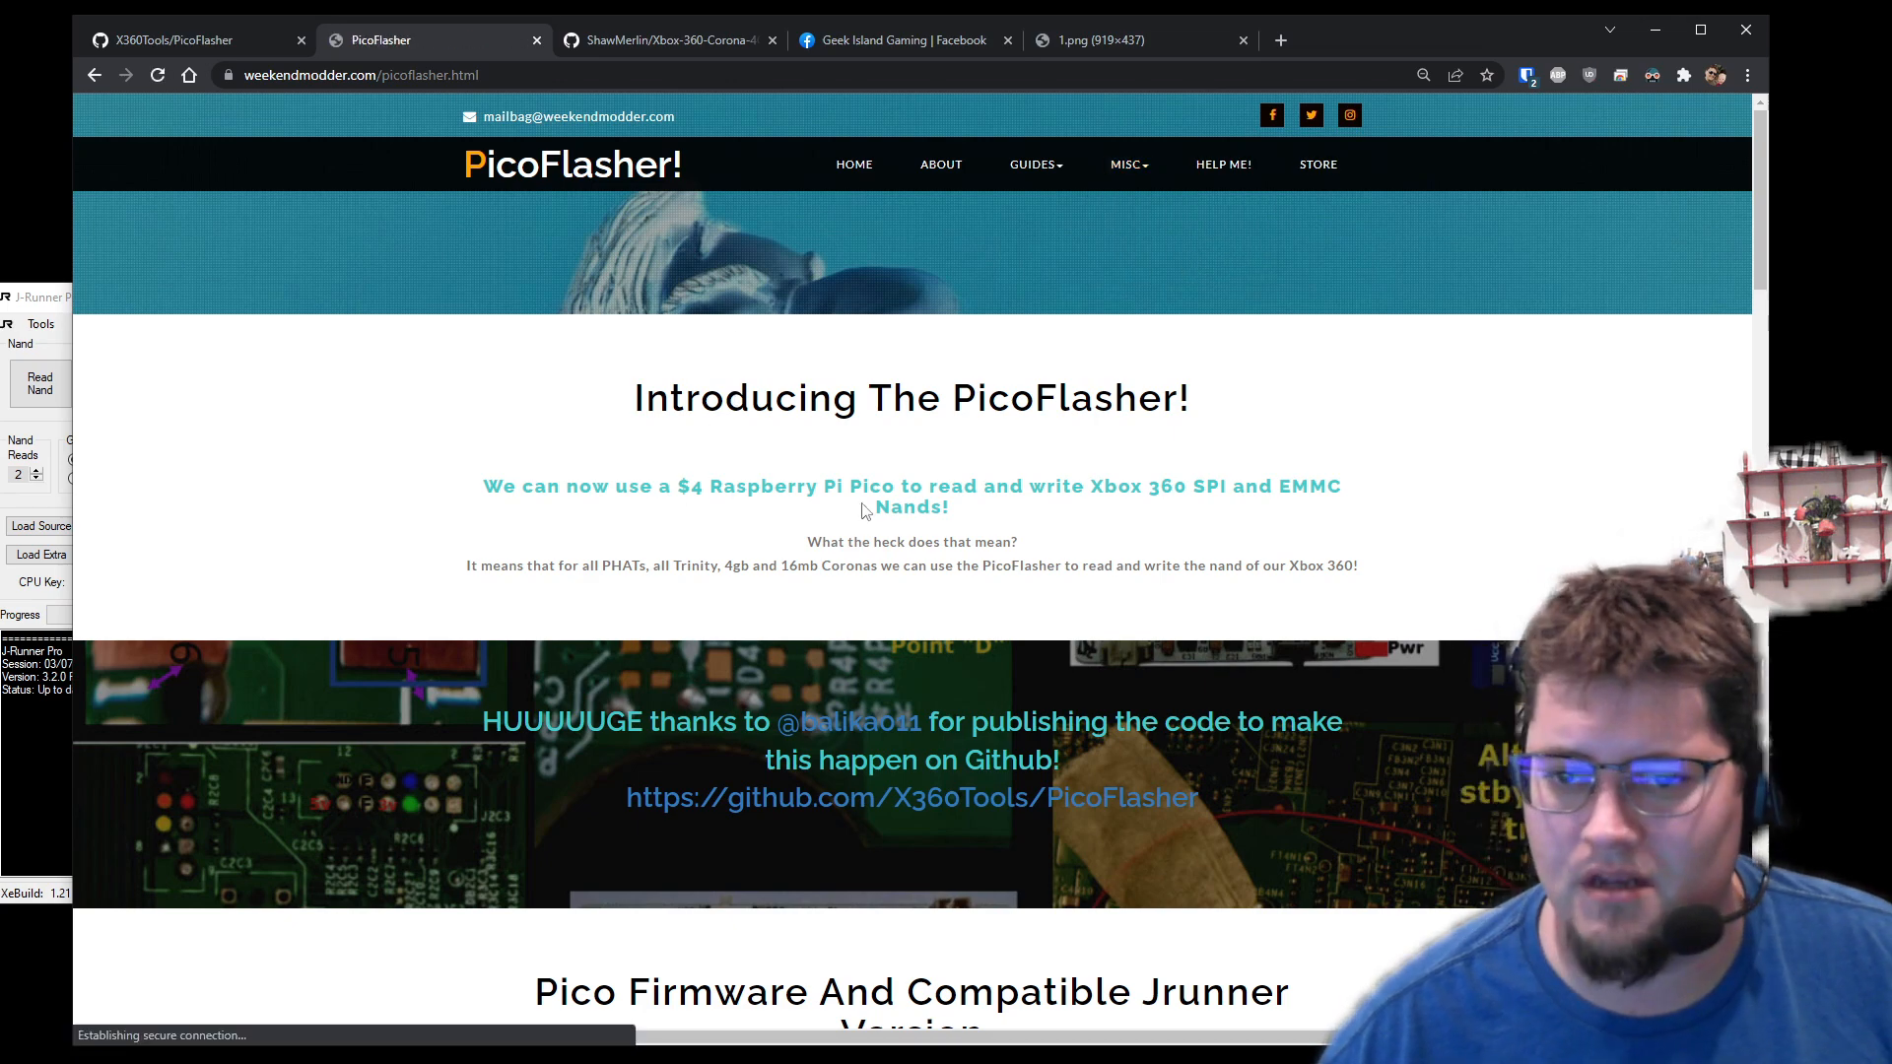
{"action": "scroll", "scroll_direction": "down", "scroll_amount": 3}
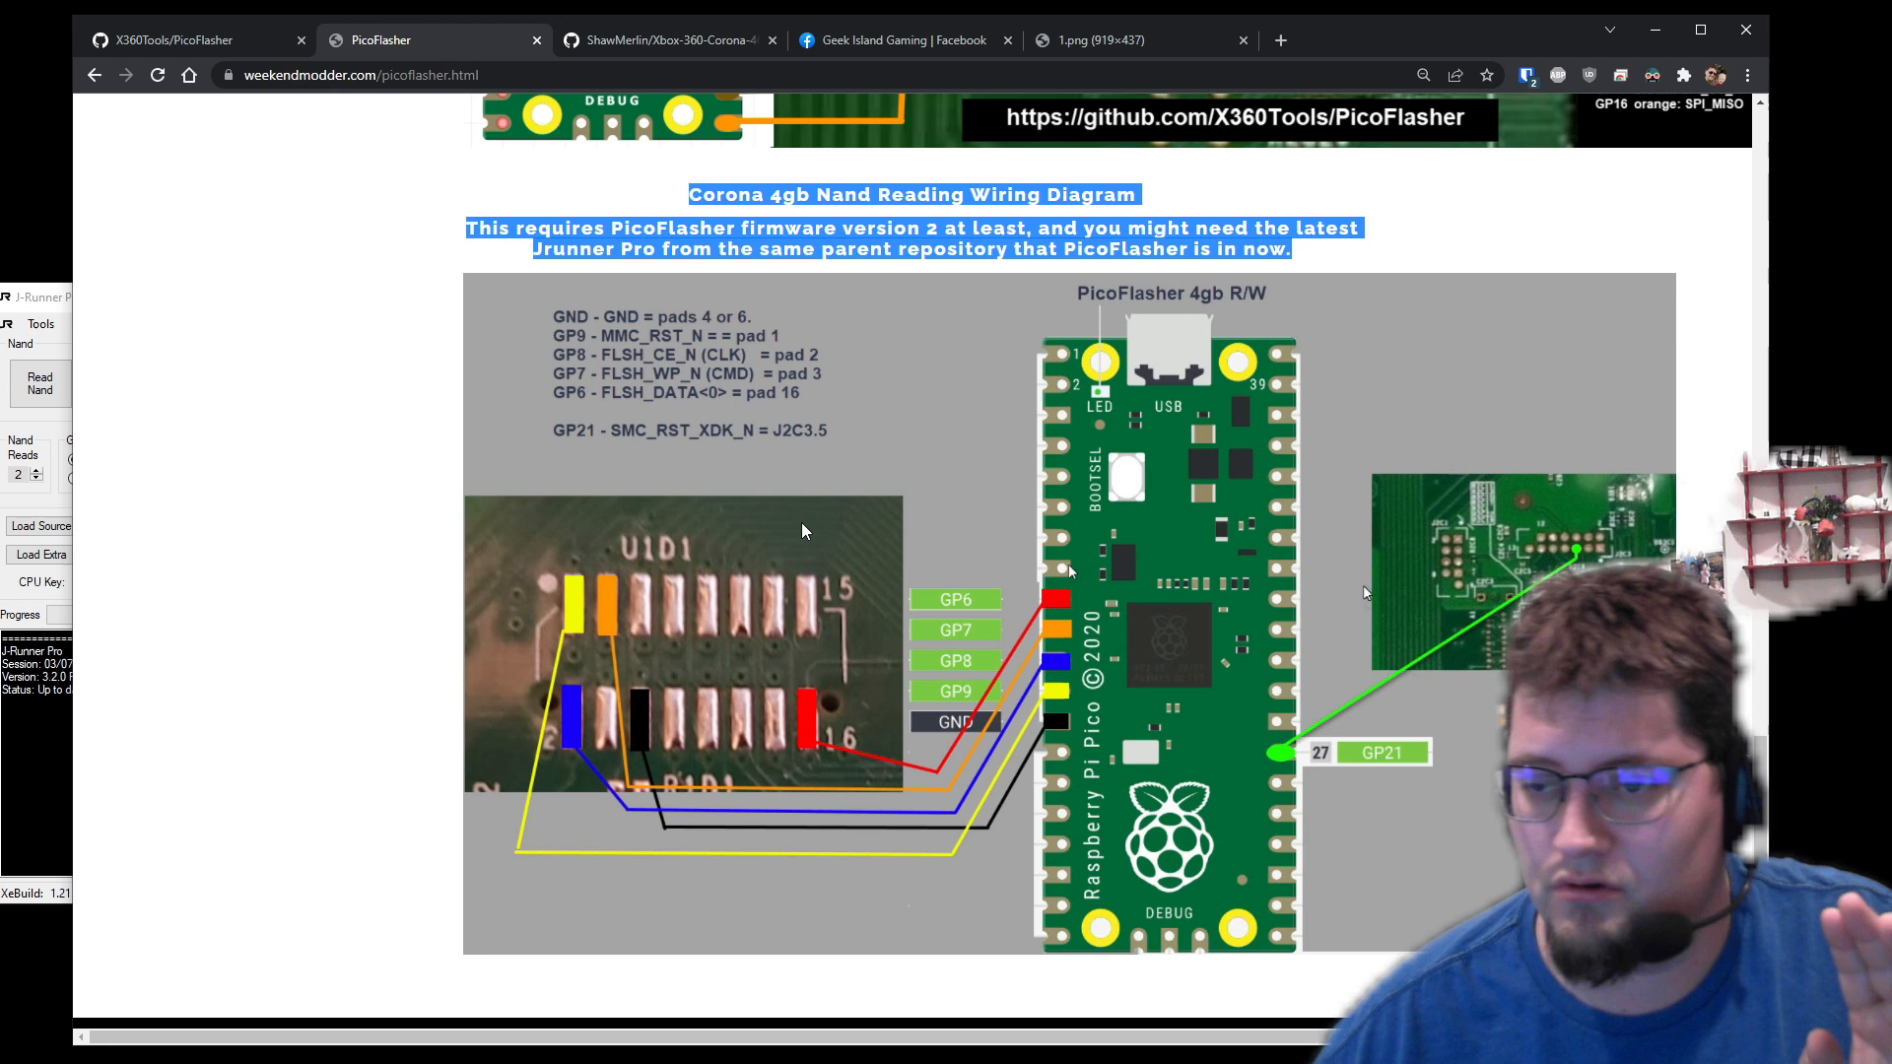
{"action": "mouse_move", "coordinate": [945, 458]}
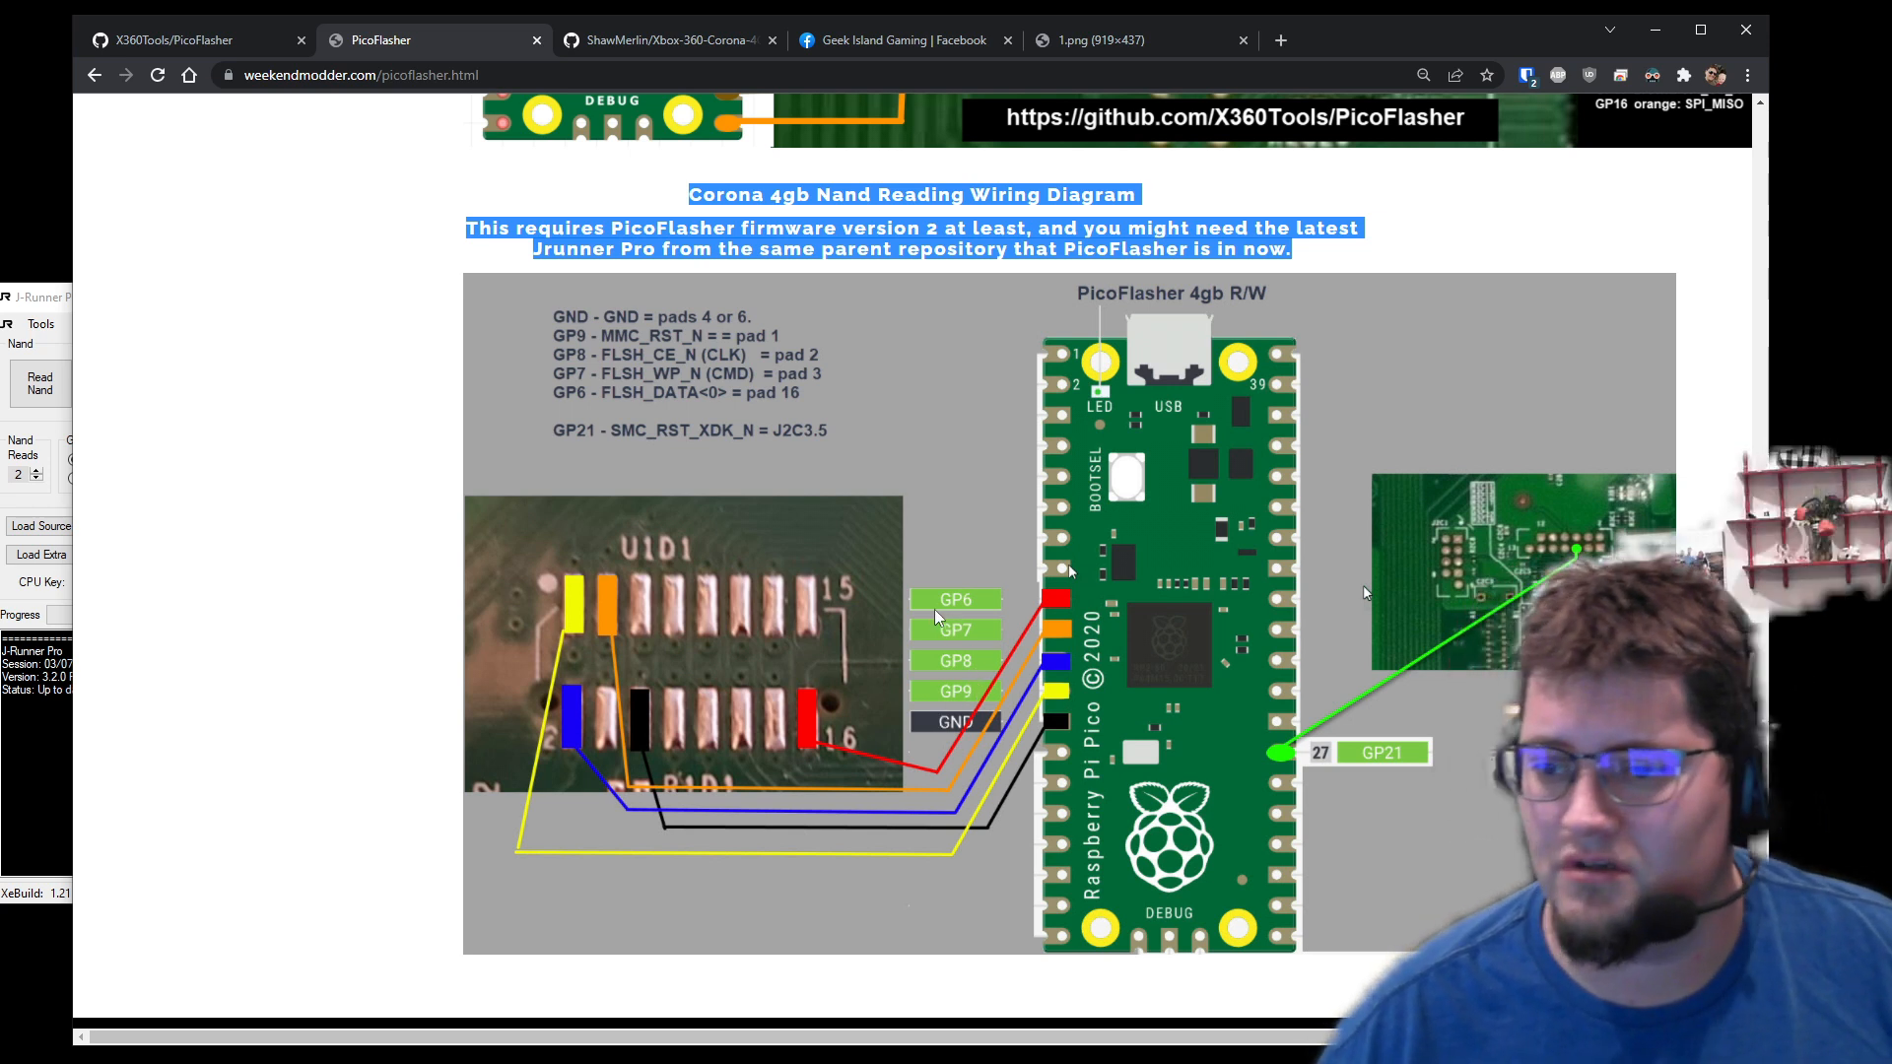
{"action": "mouse_move", "coordinate": [963, 485]}
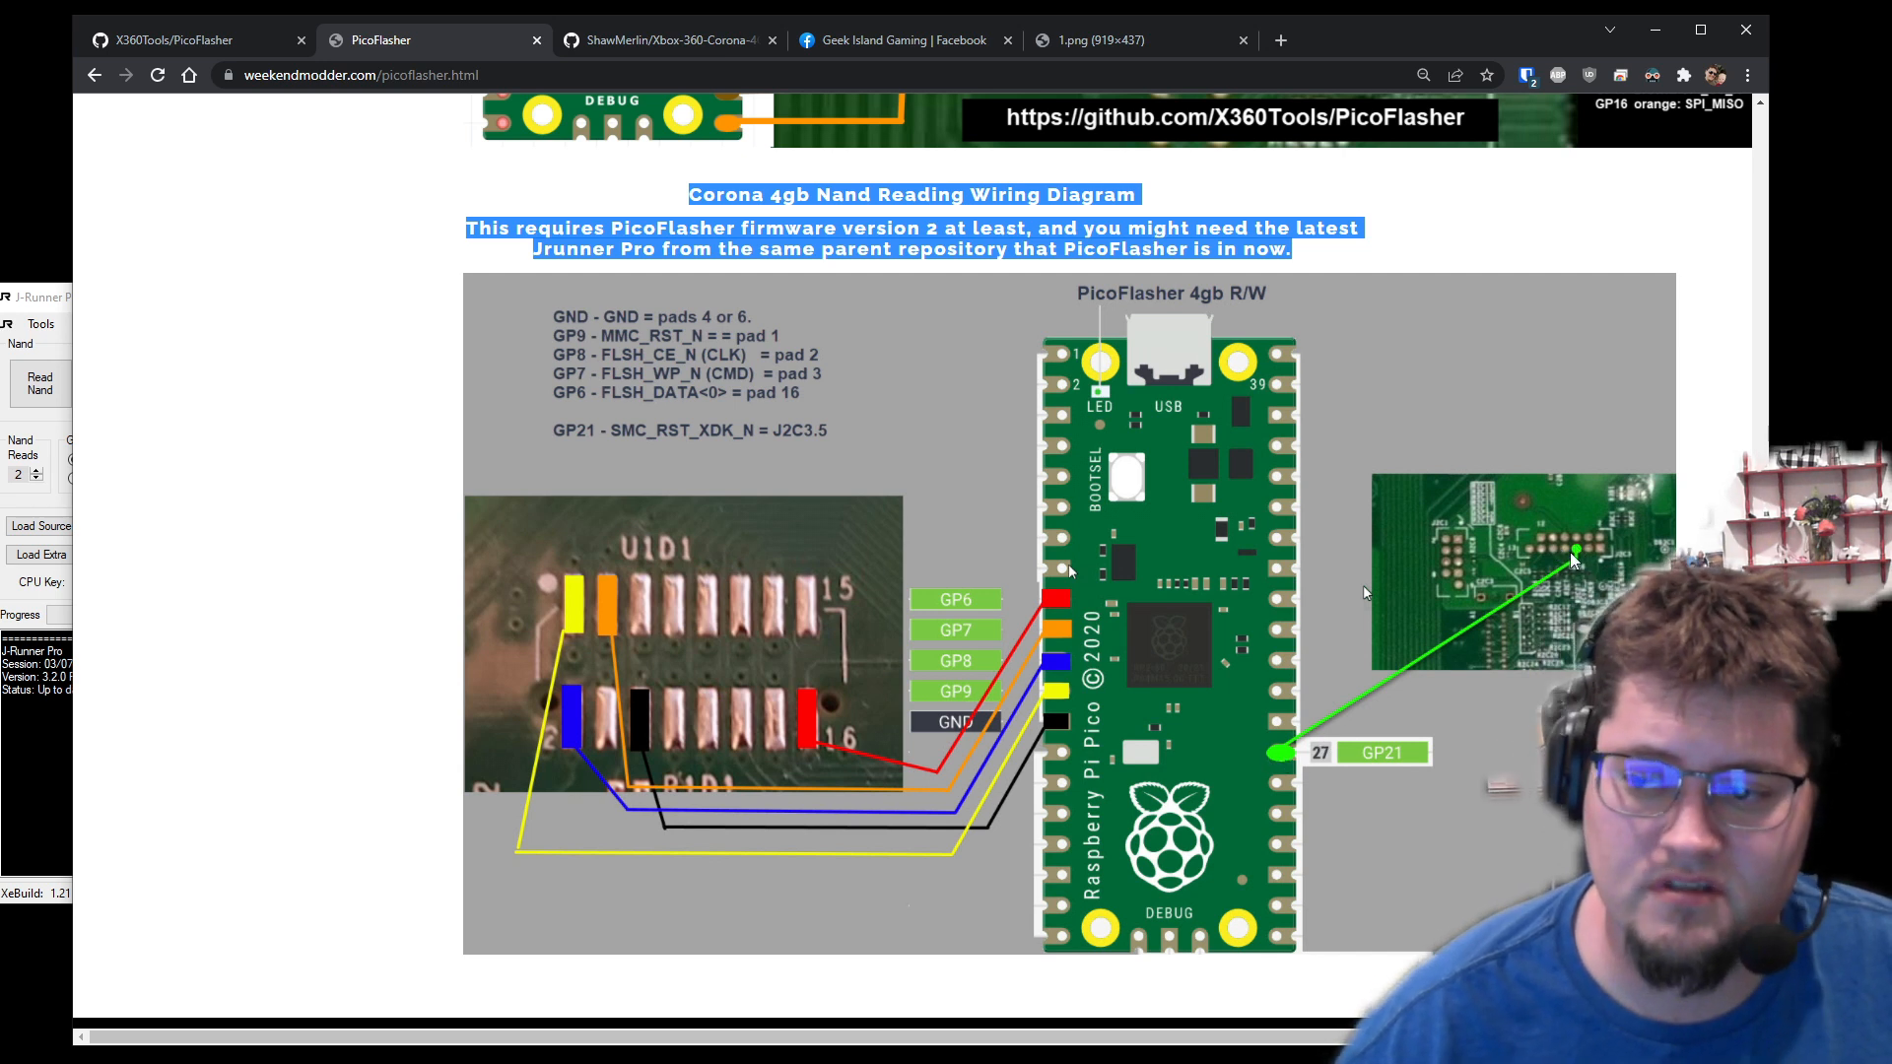
{"action": "mouse_move", "coordinate": [1468, 613]}
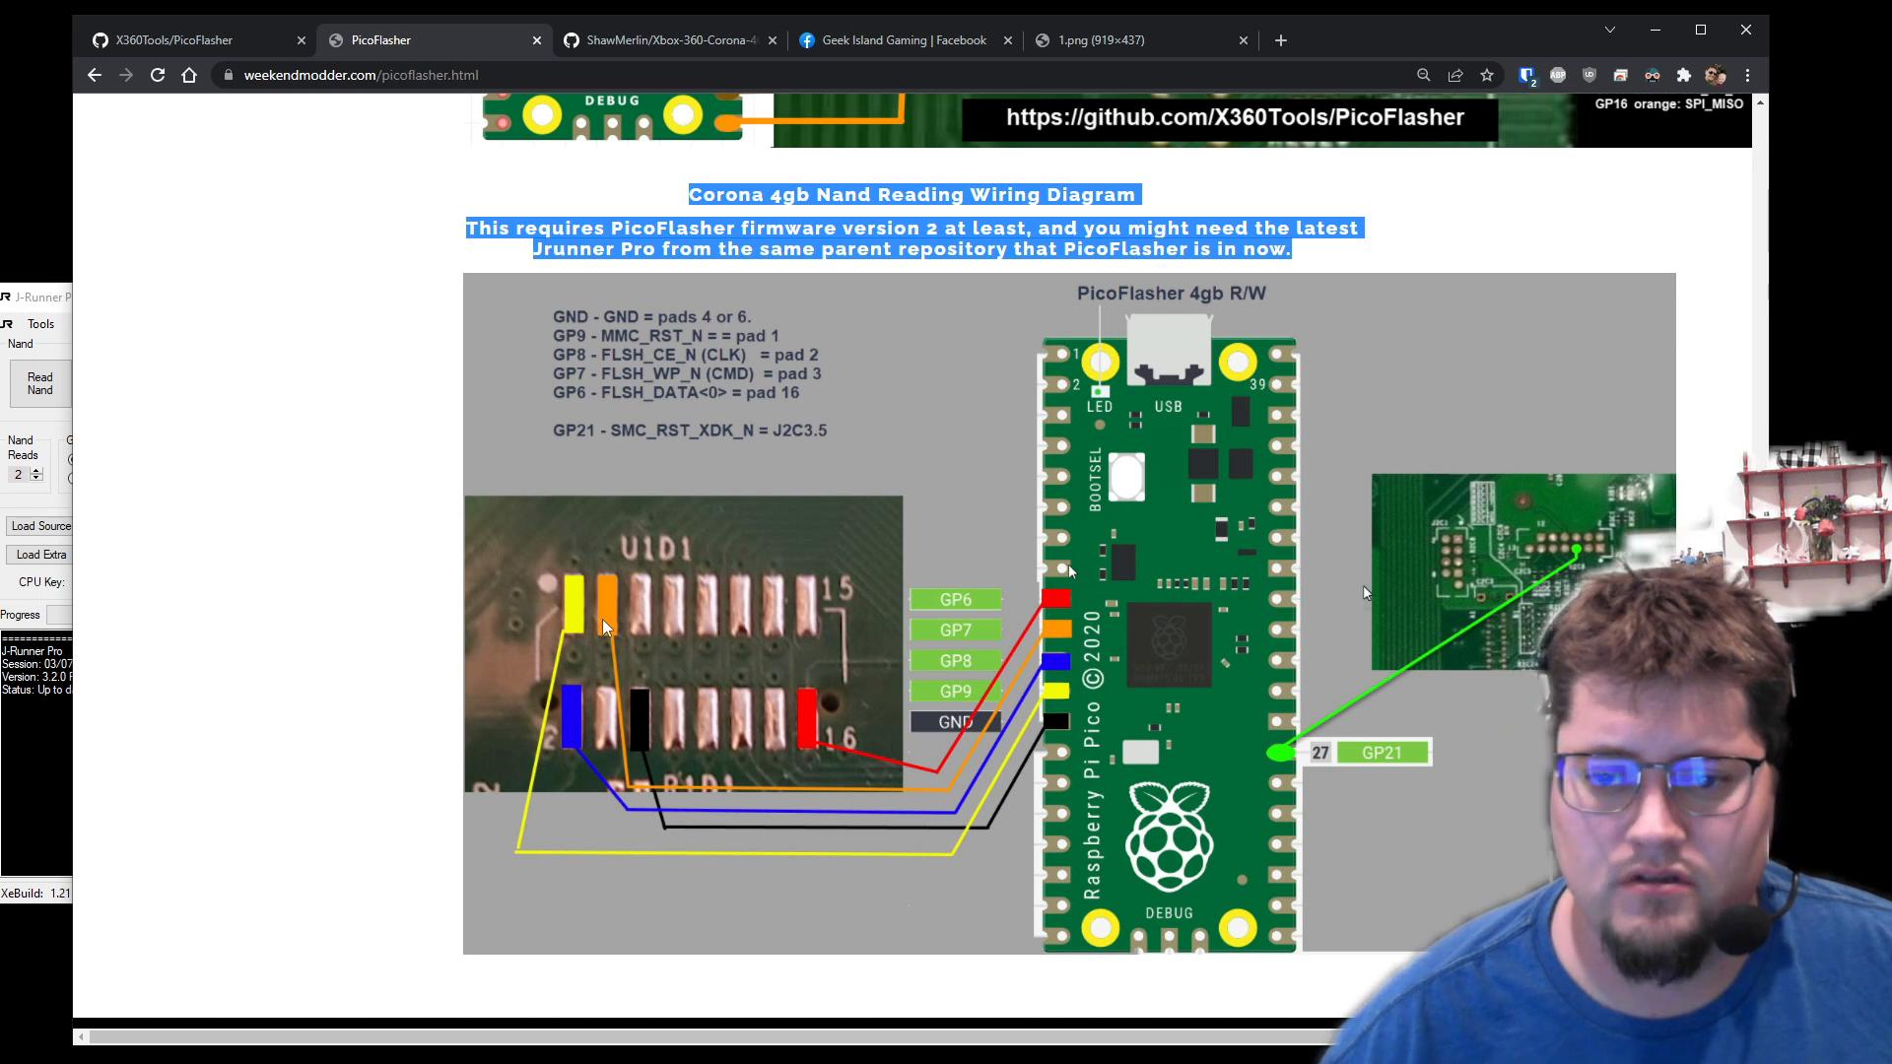
{"action": "mouse_move", "coordinate": [585, 715]}
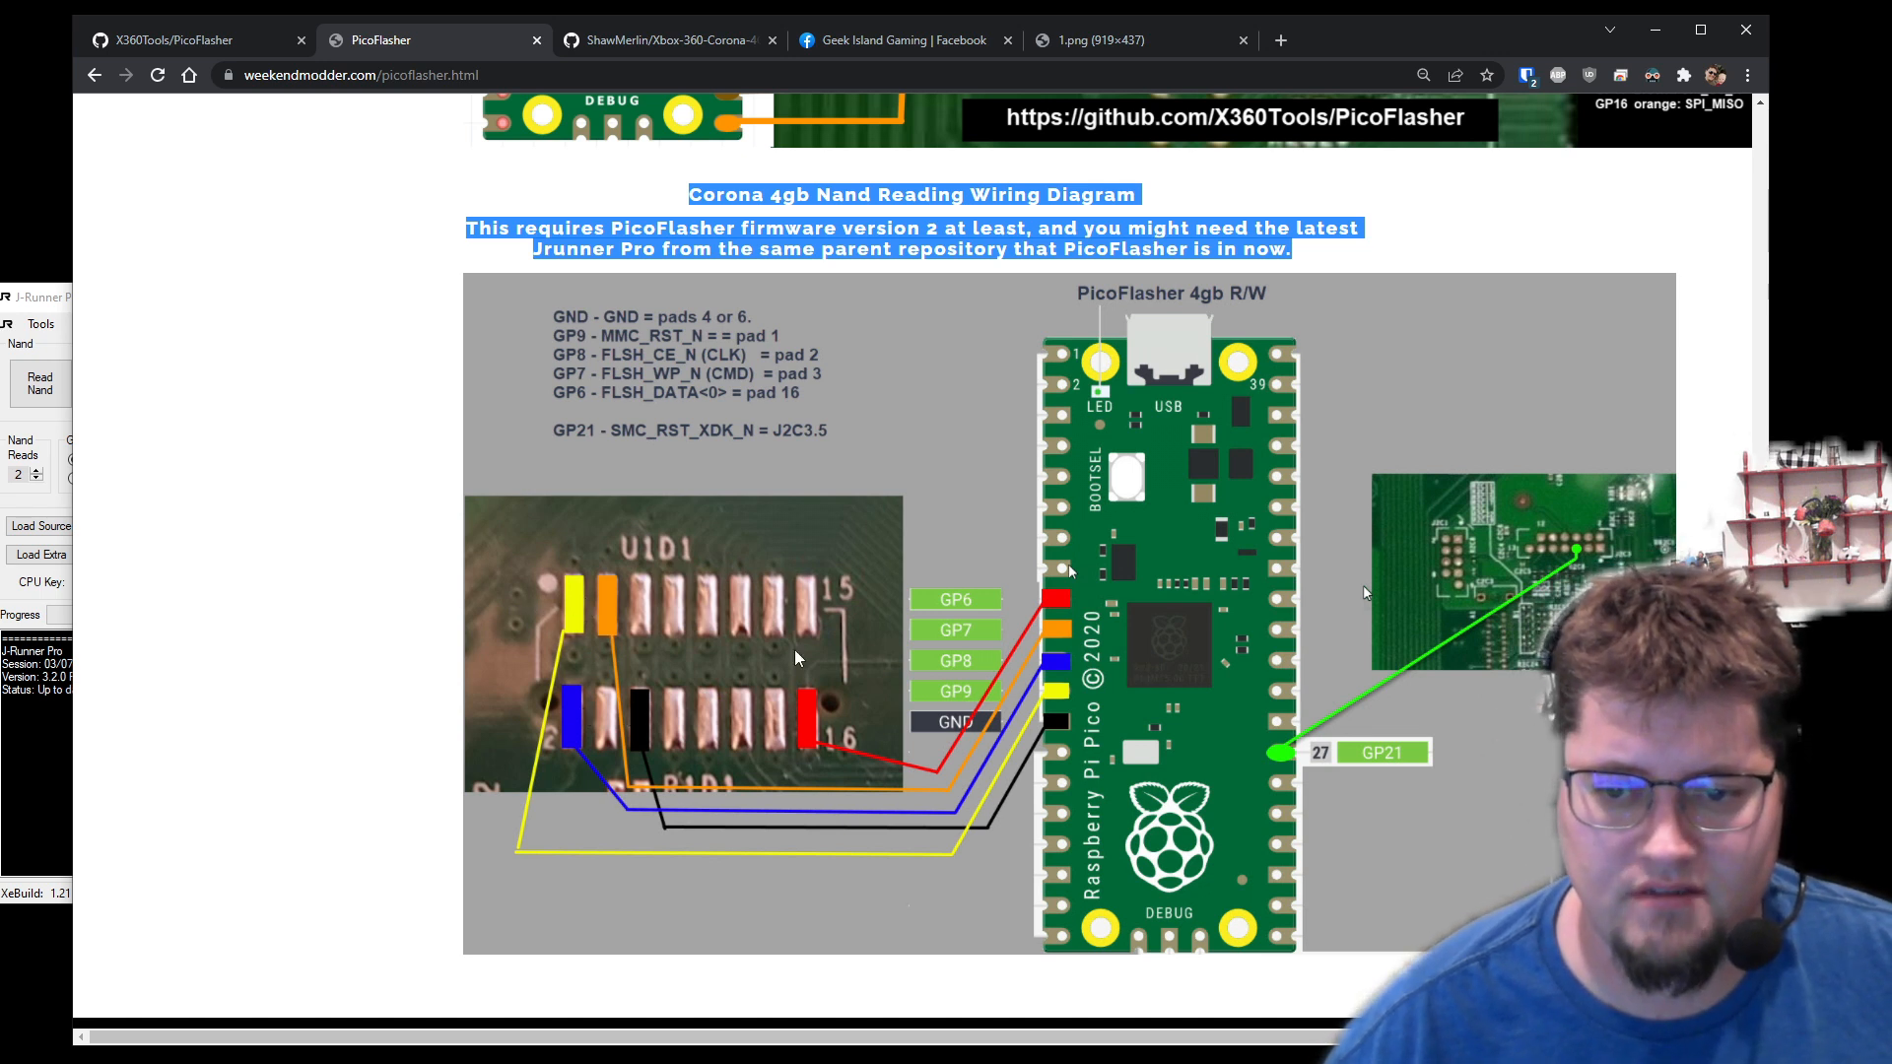
{"action": "mouse_move", "coordinate": [682, 703]}
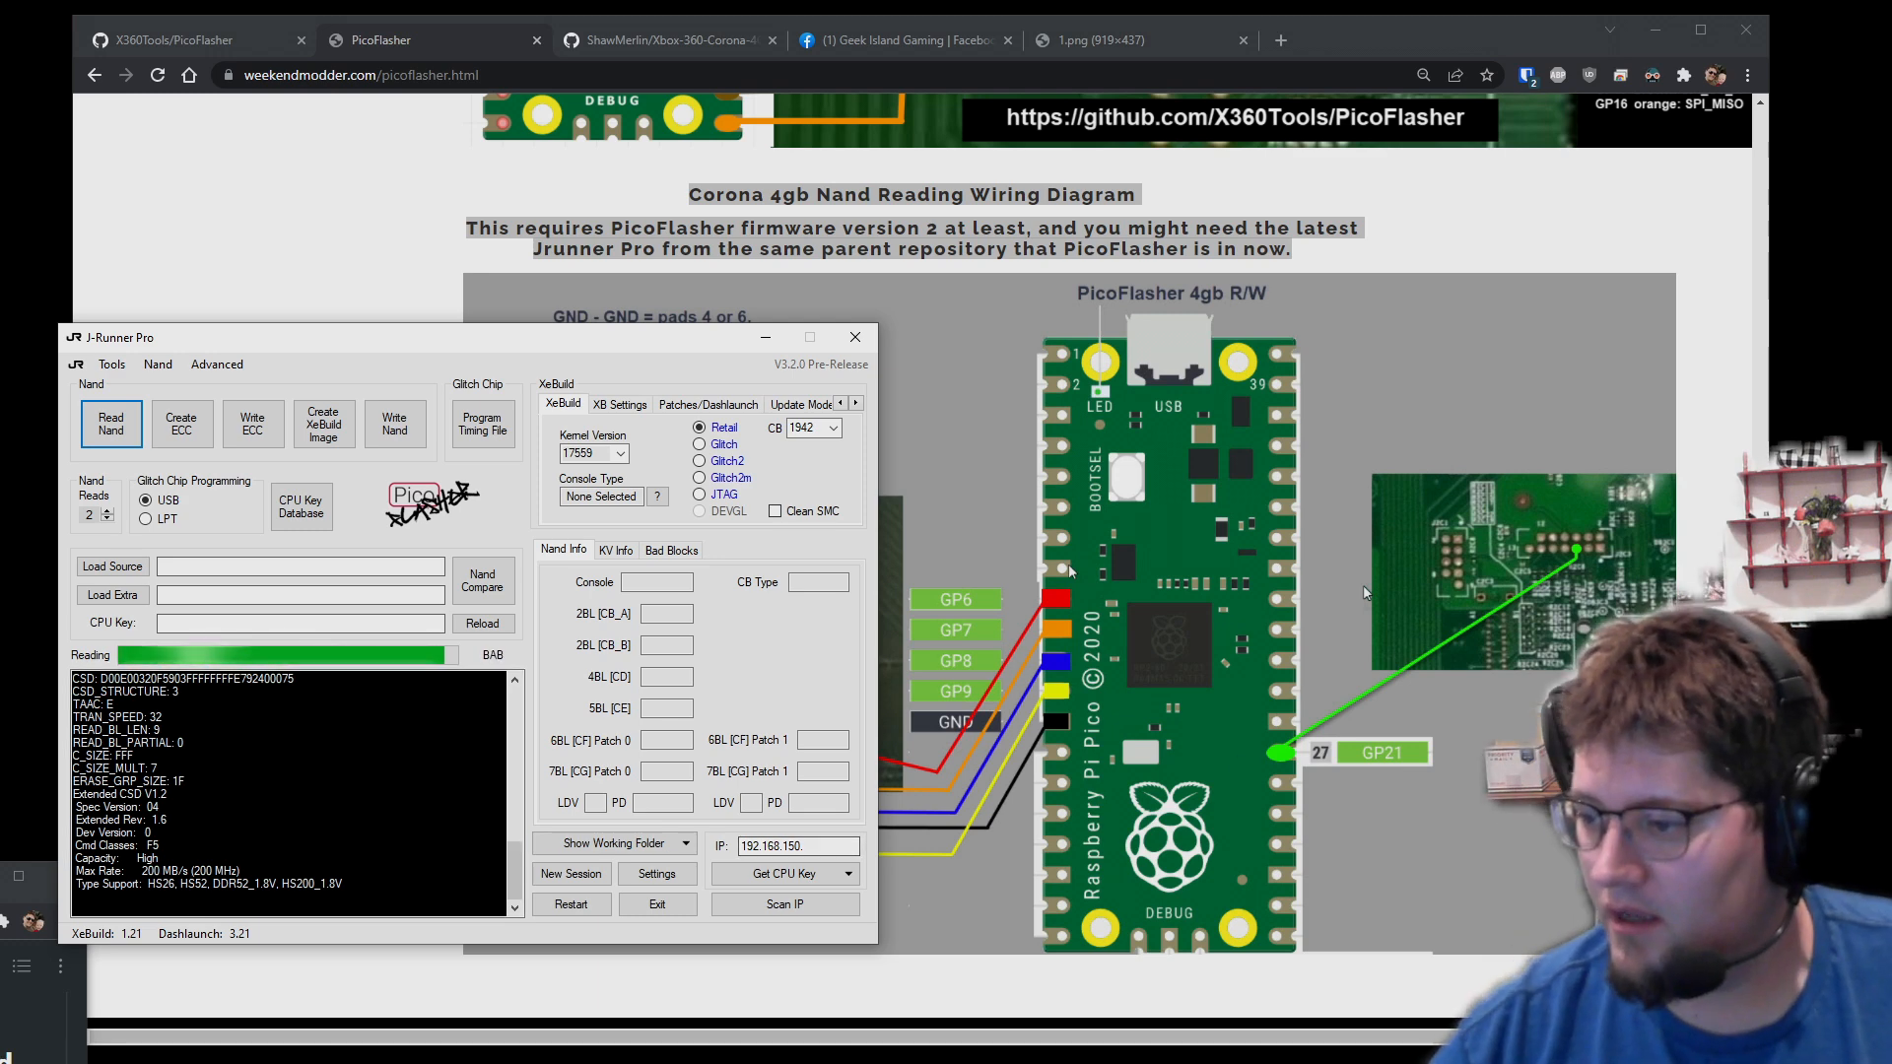
- Finish both NAND reads so J-Runner reports the nands are the same
{"action": "left_click", "coordinate": [699, 477]}
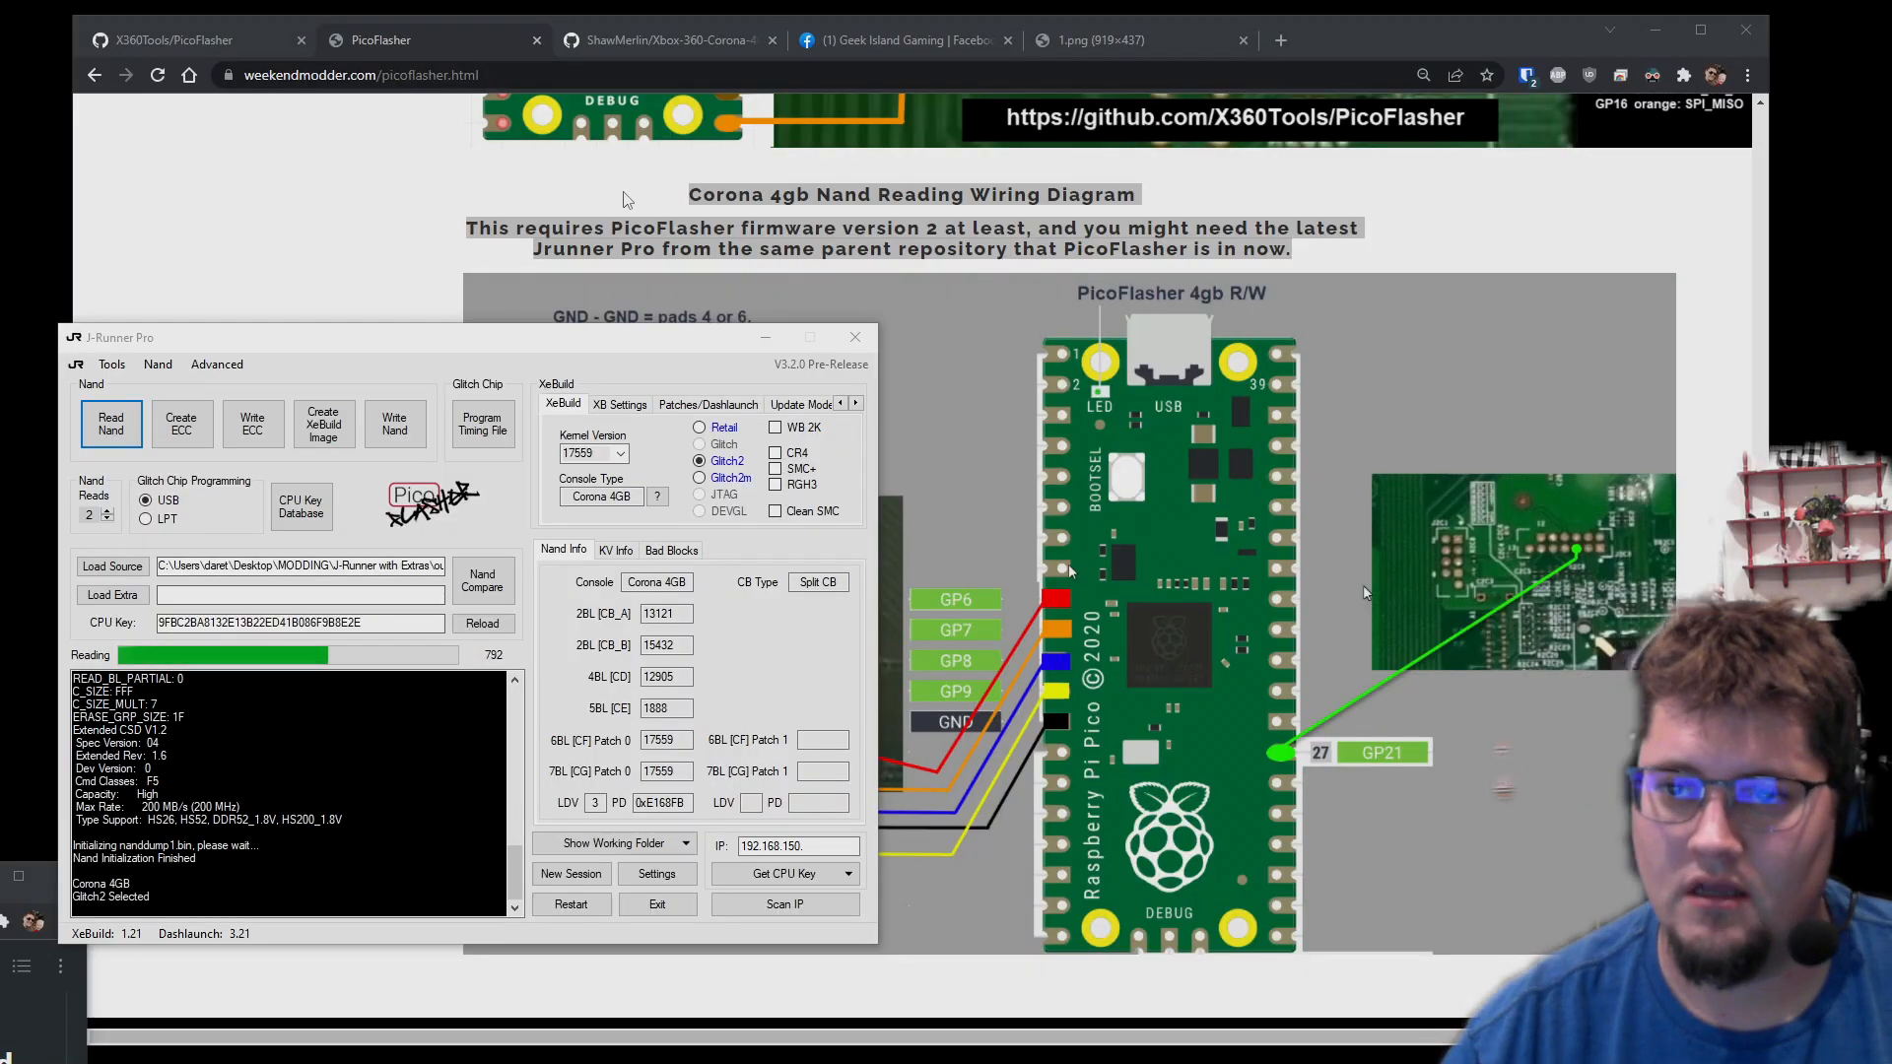
{"action": "mouse_move", "coordinate": [902, 39]}
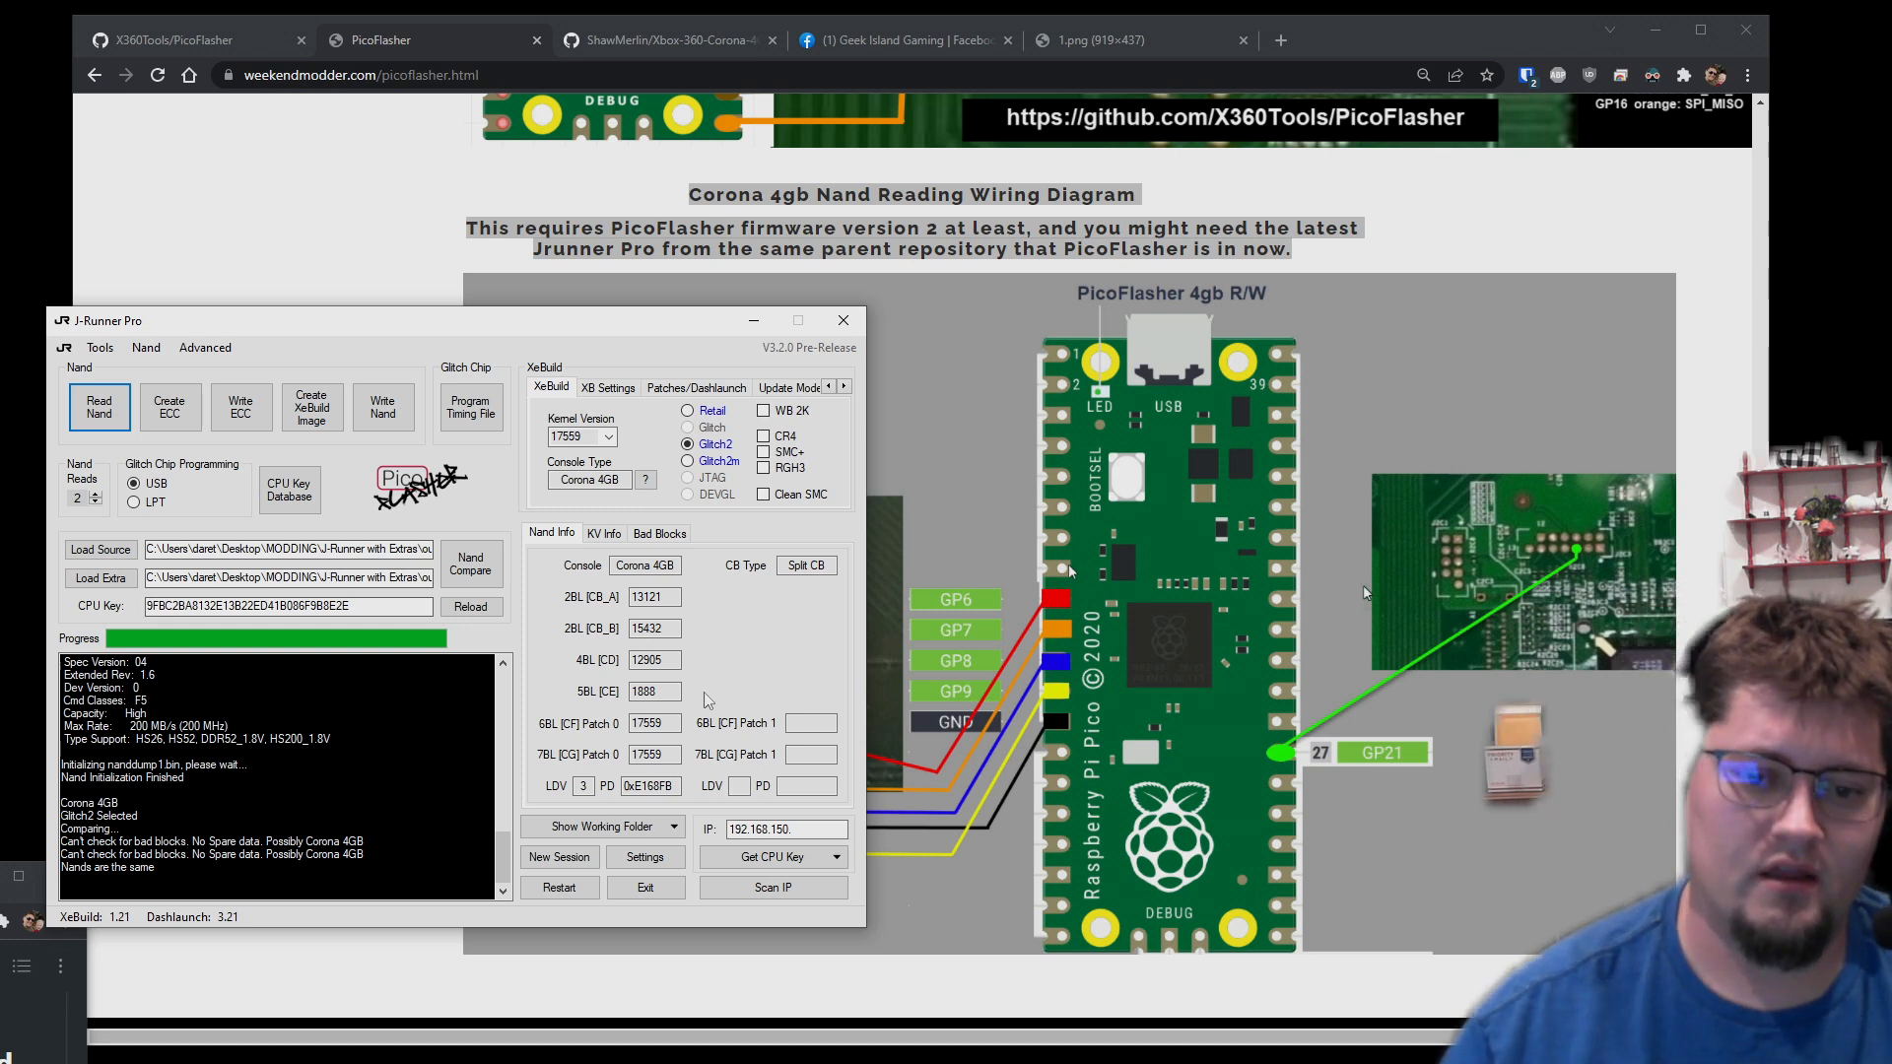
{"action": "left_click", "coordinate": [287, 606]}
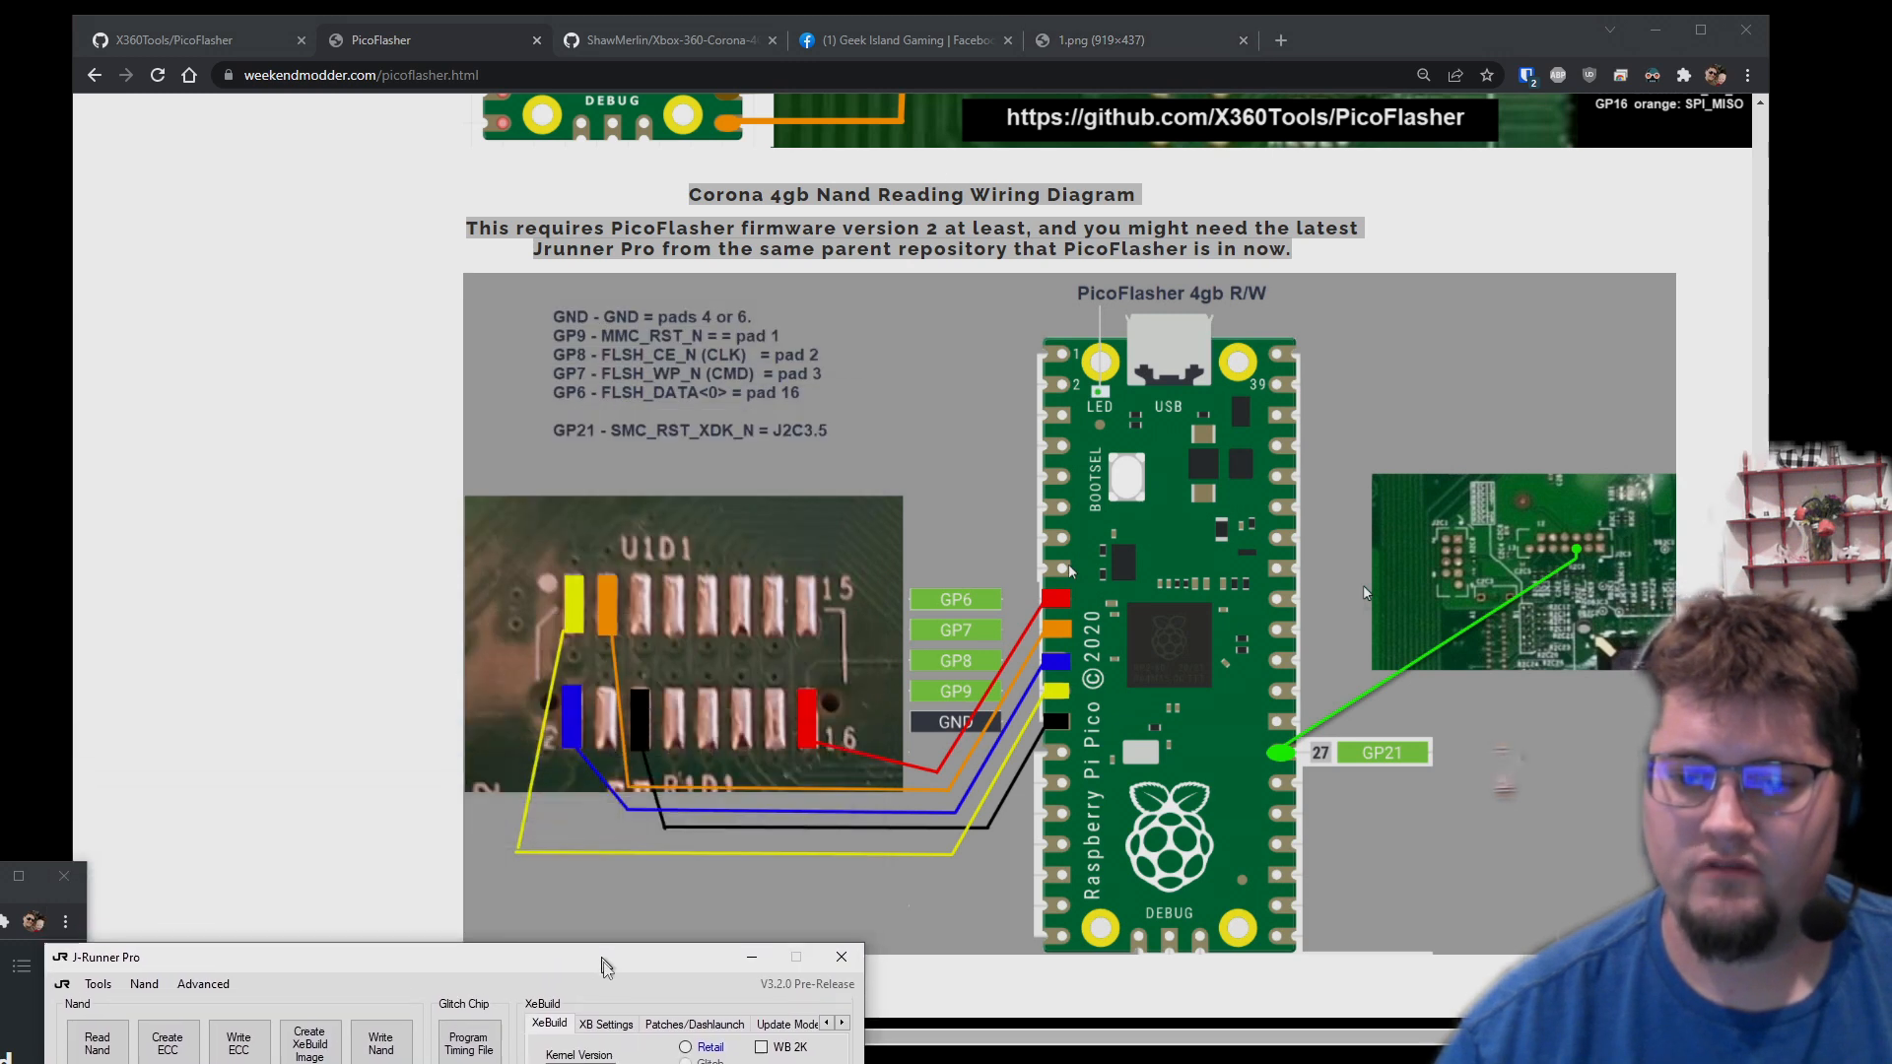
- Open the 1.png PicoFlasher board render showing its pin labels
{"action": "left_click", "coordinate": [1110, 39]}
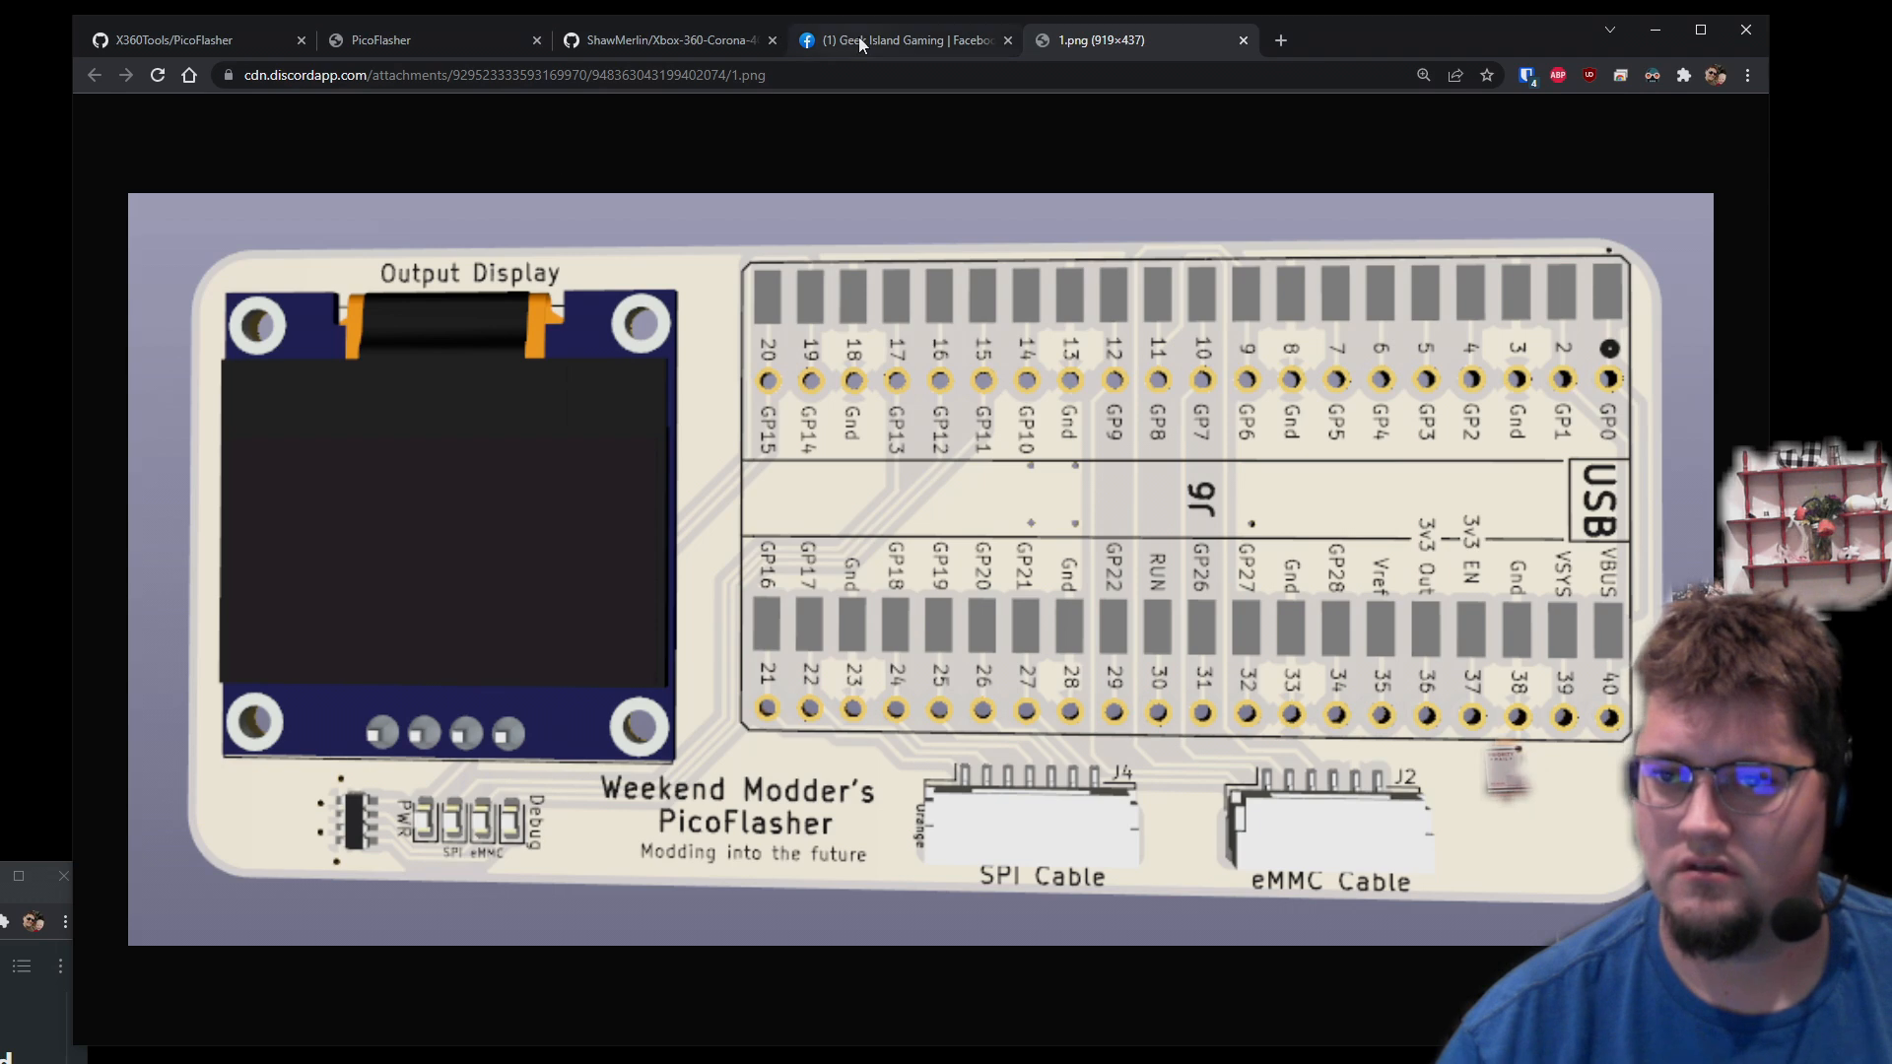
{"action": "left_click", "coordinate": [169, 39]}
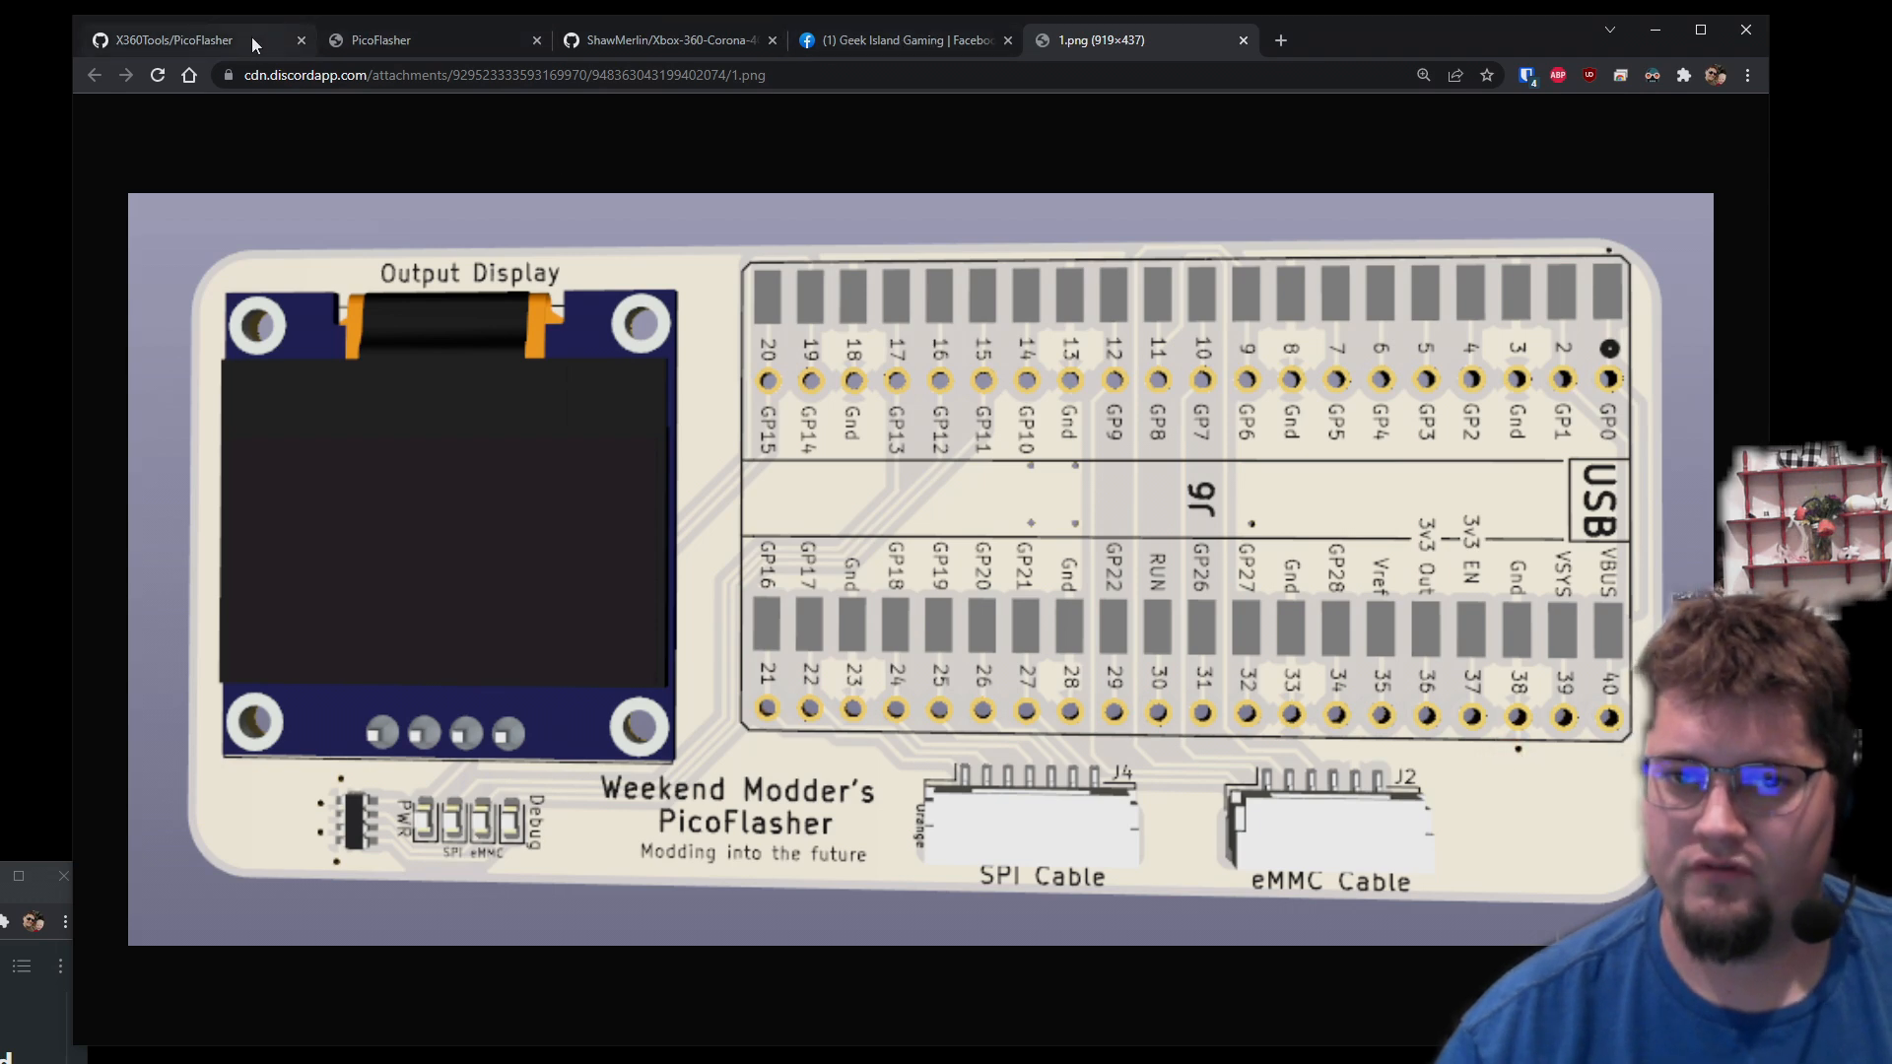
- Scroll Geek Island Gaming's Facebook page to the MU to SATA adapter post
{"action": "left_click", "coordinate": [899, 39]}
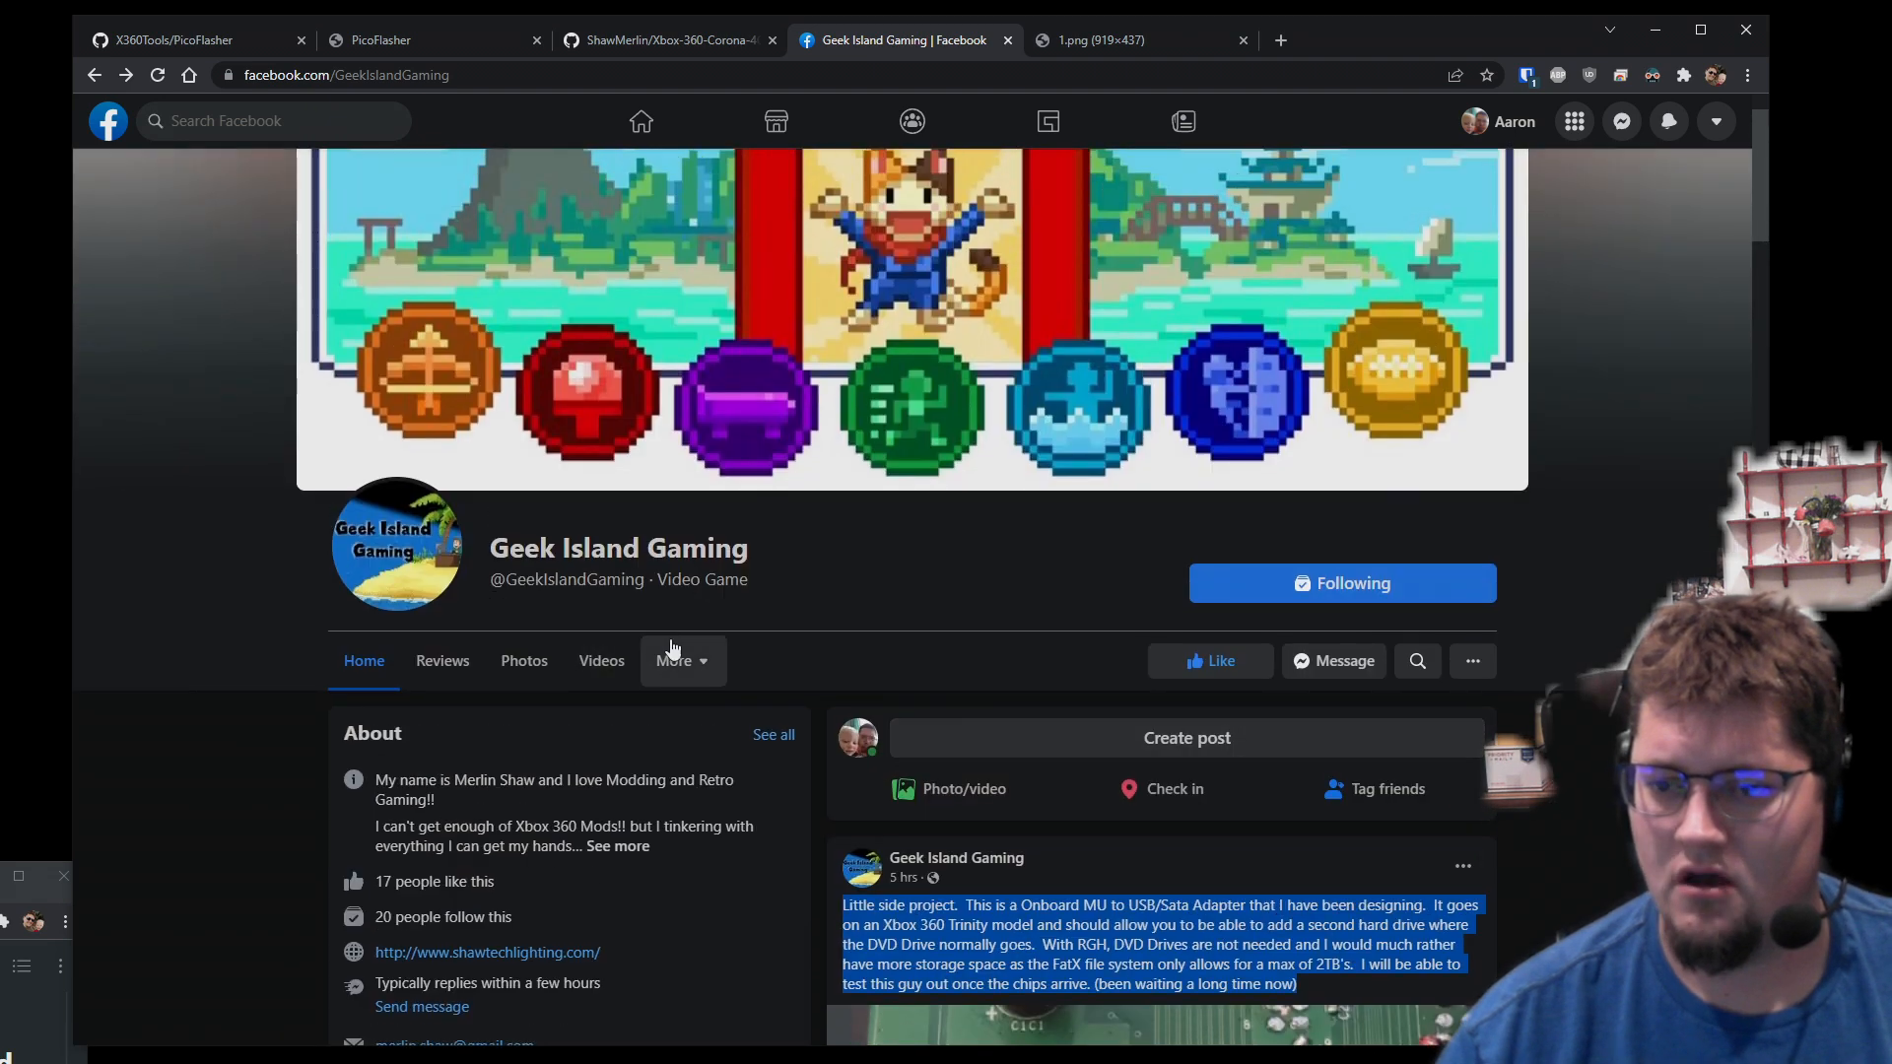
{"action": "scroll", "scroll_direction": "down", "scroll_amount": 3}
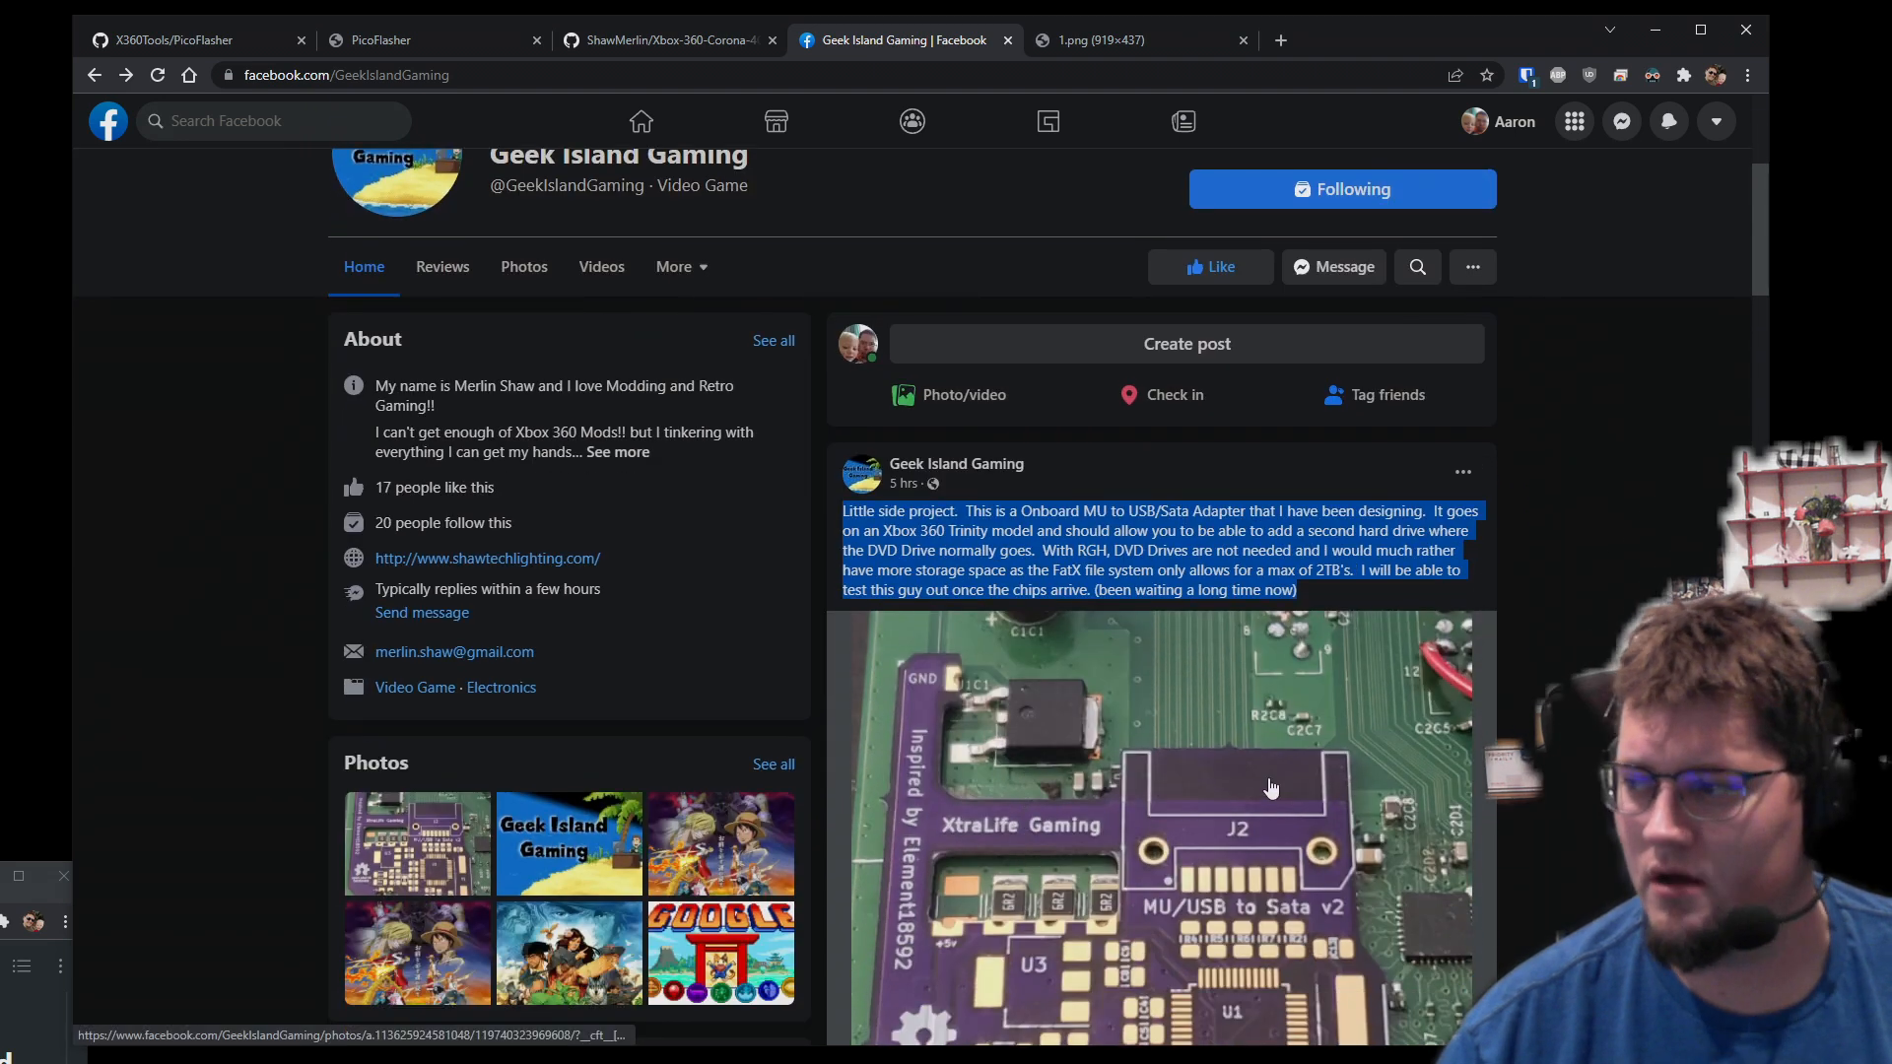